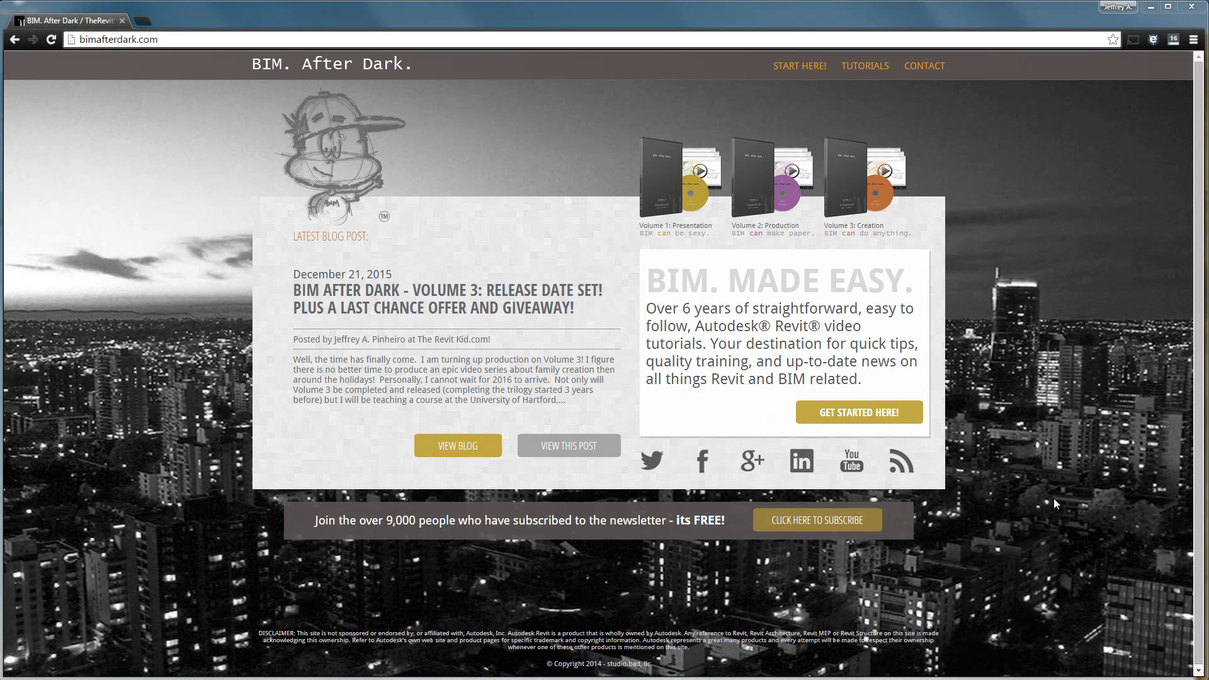
mouse_move(1018, 422)
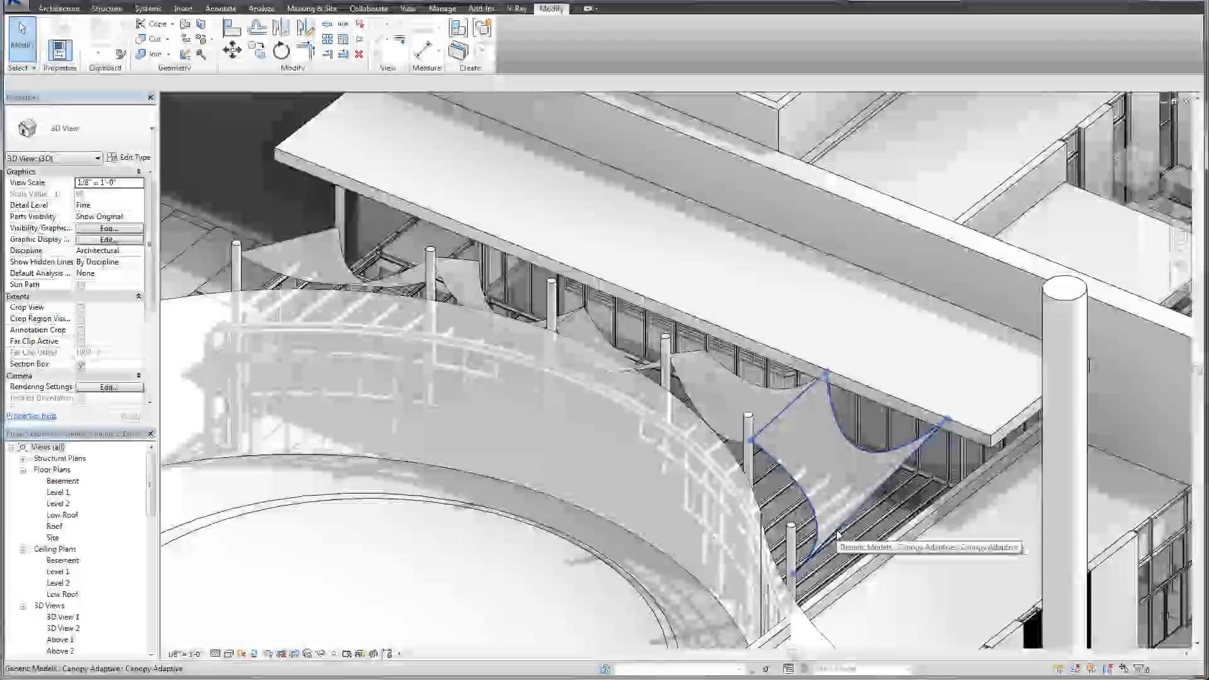
Select a draped canopy and temporarily isolate the canopies and columns in the 3D view
left_click(831, 499)
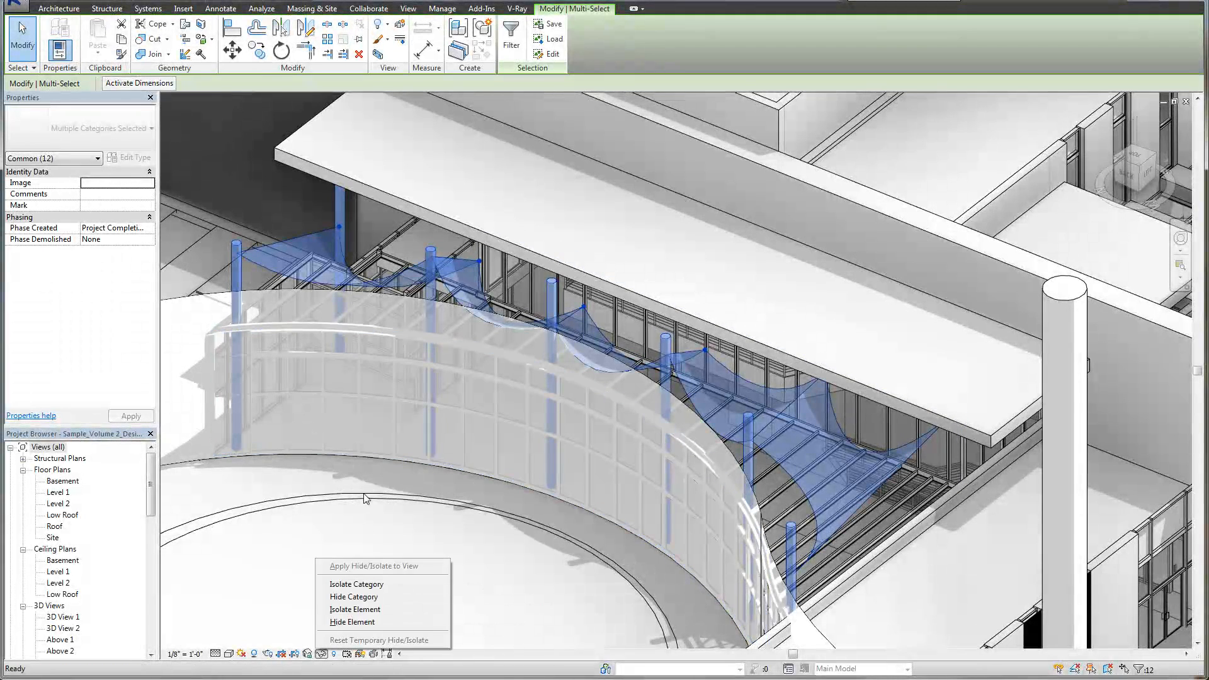
left_click(355, 609)
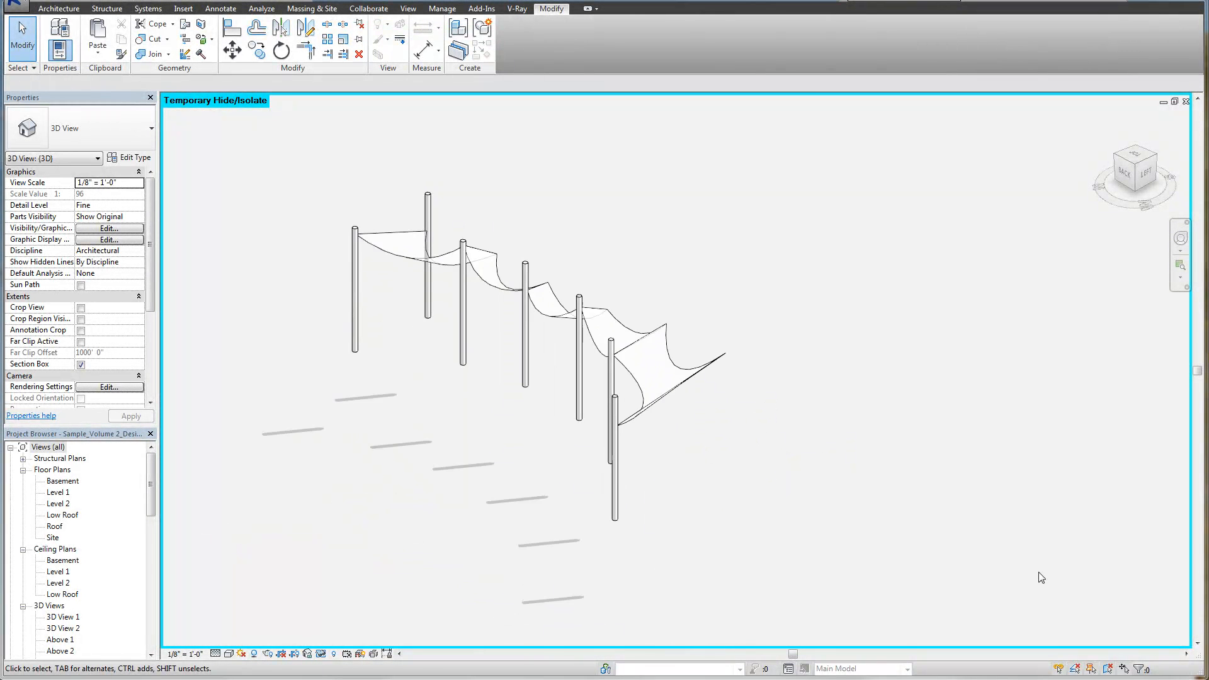
Create a new family from the Generic Model Adaptive.rft template
left_click(15, 8)
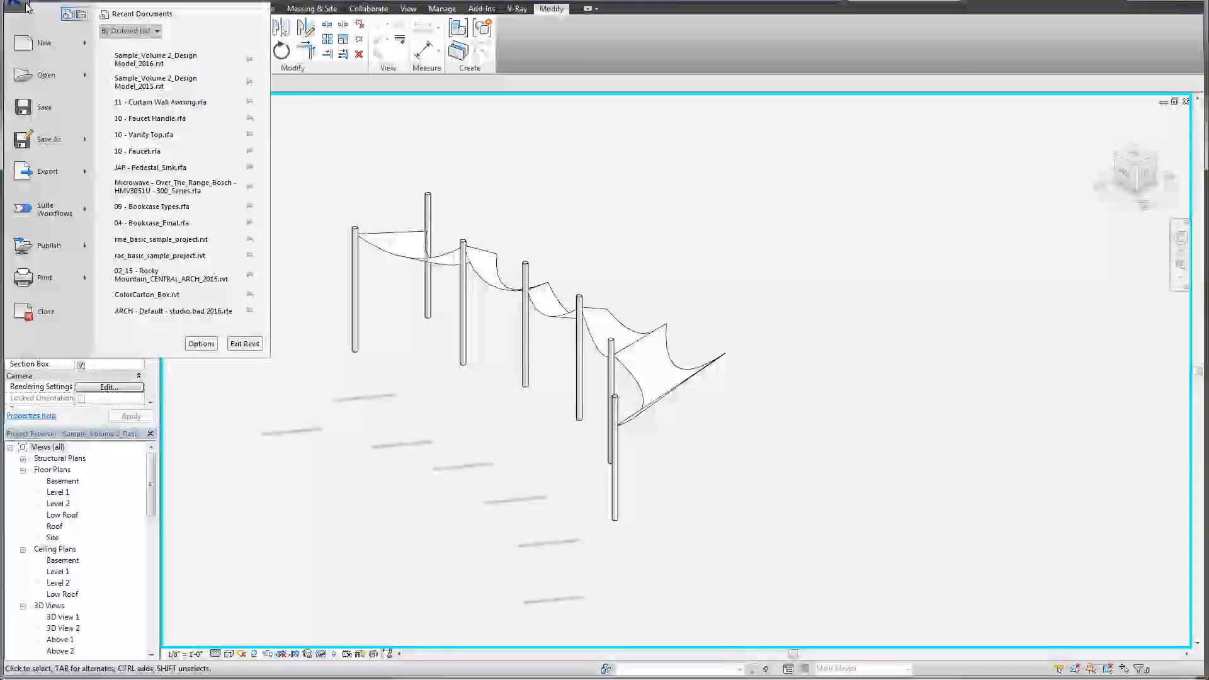
left_click(44, 42)
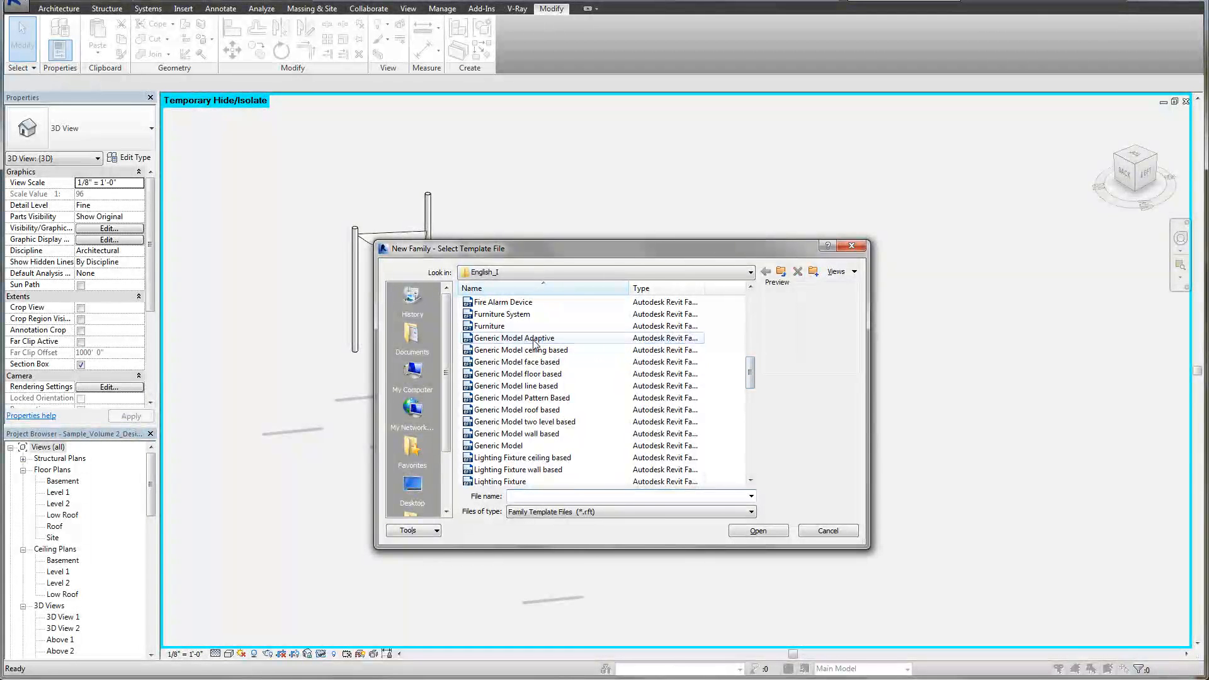
left_click(756, 530)
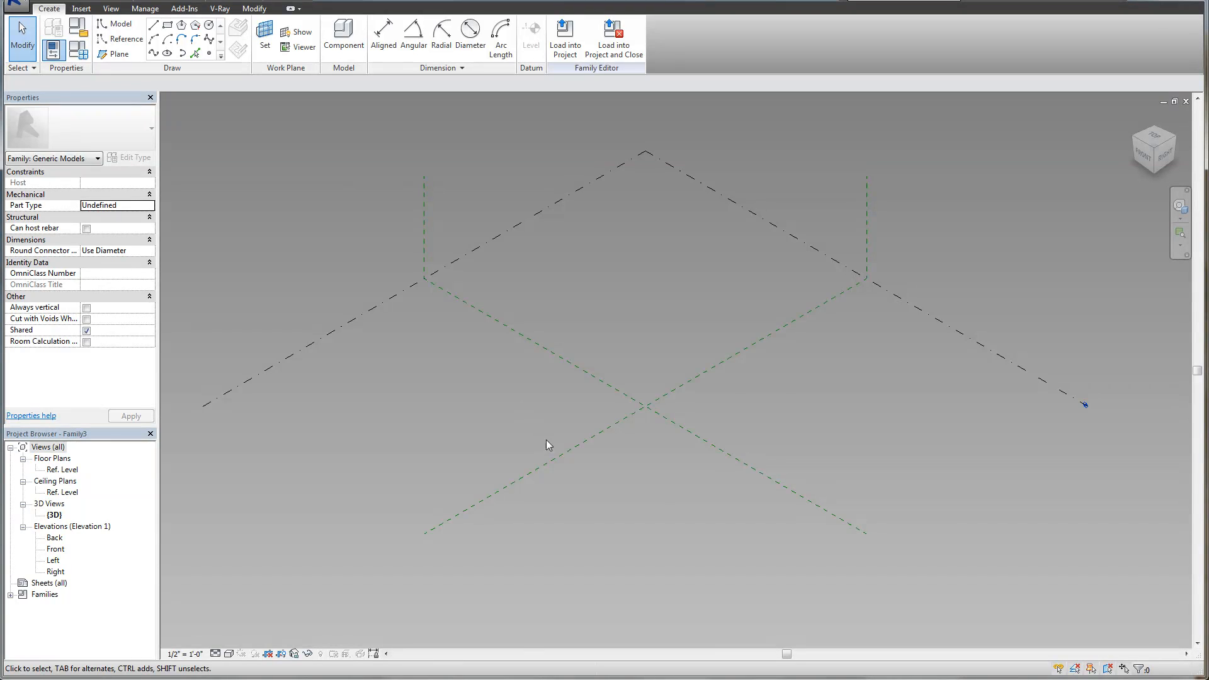
mouse_move(537, 459)
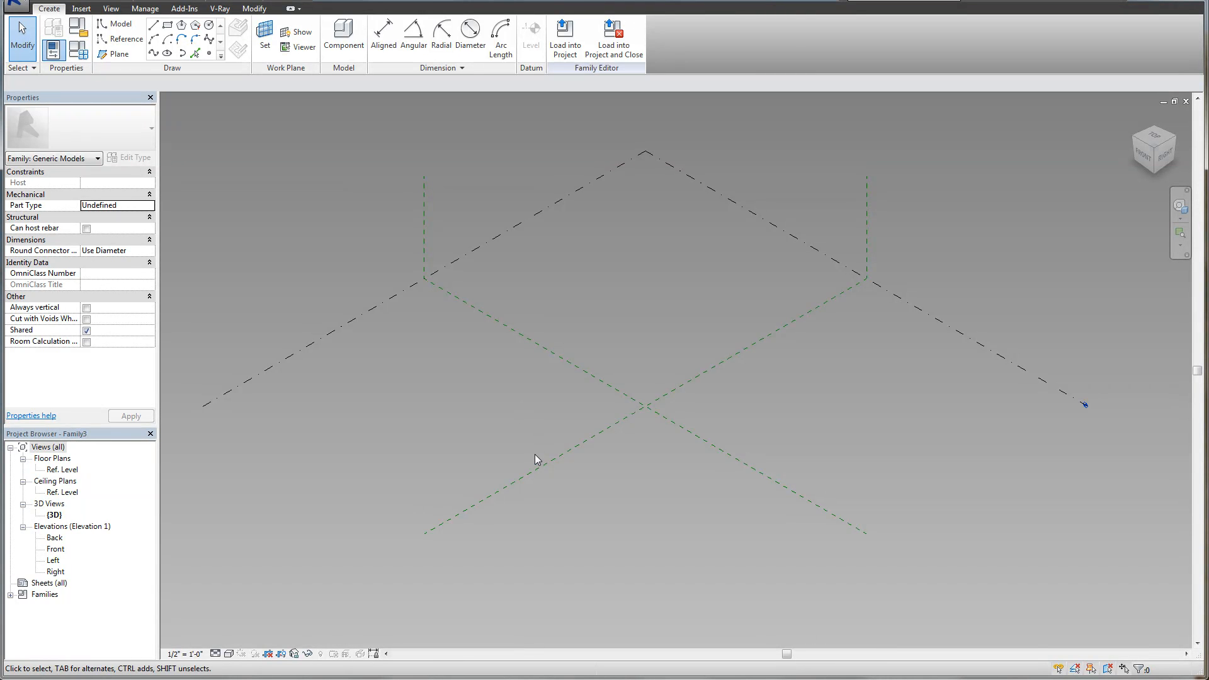
mouse_move(477, 446)
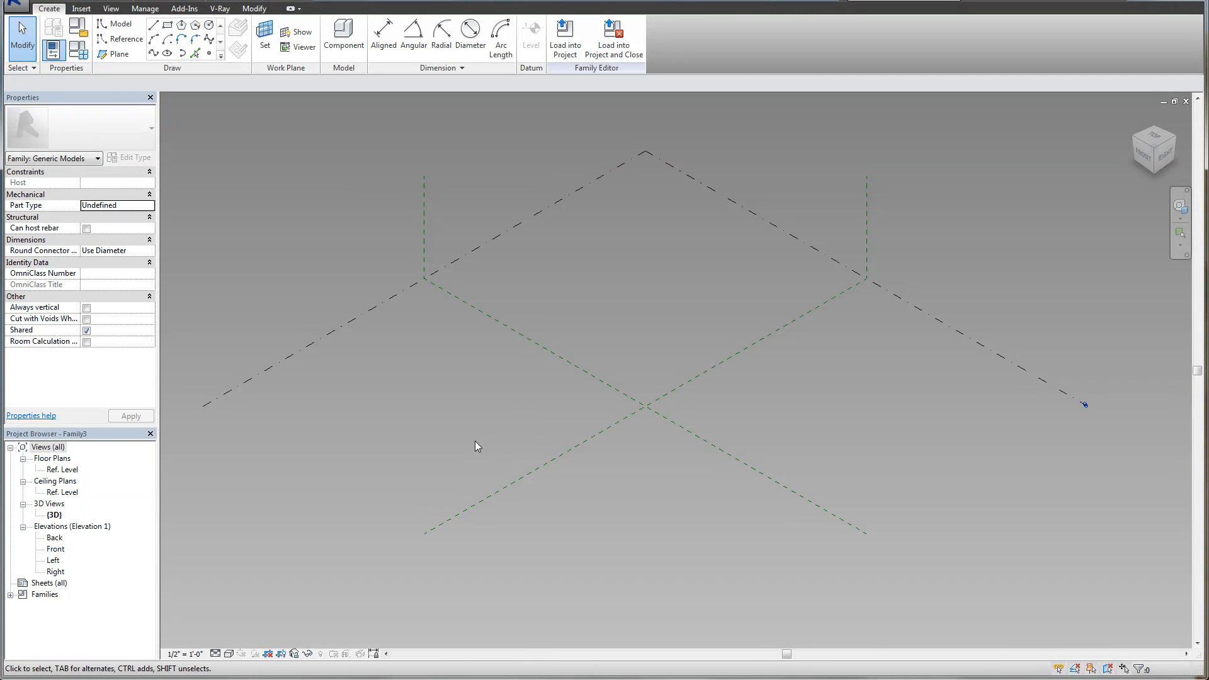
mouse_move(271, 195)
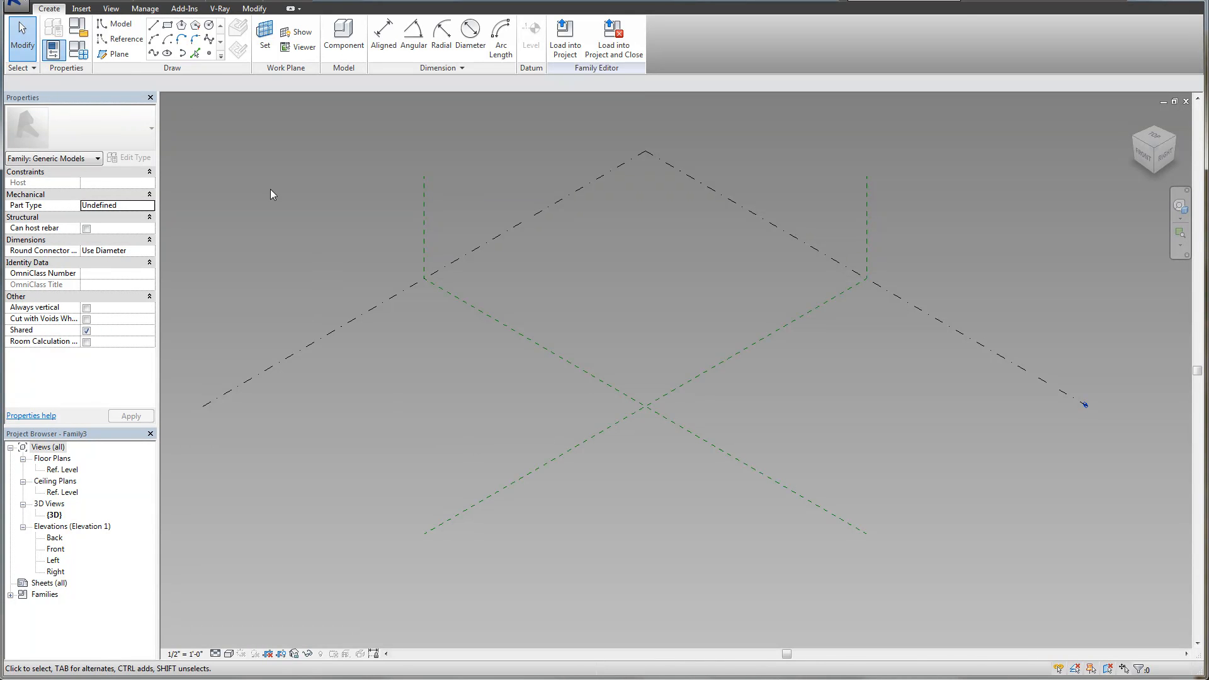
mouse_move(389, 375)
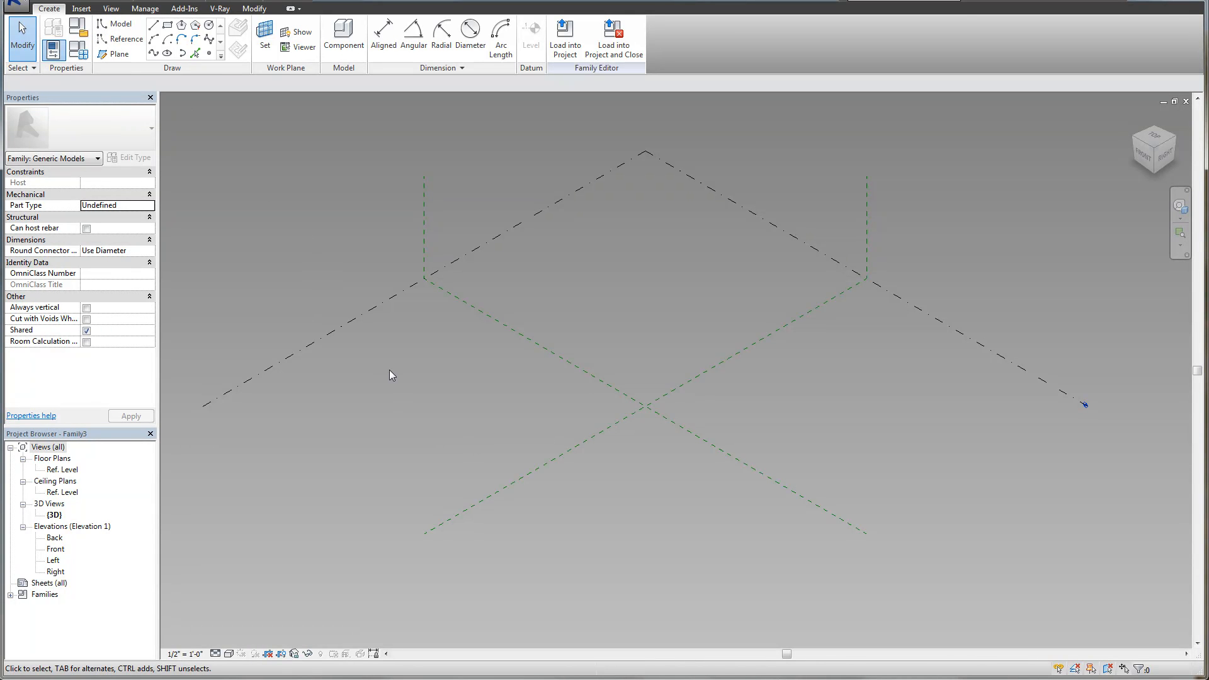
mouse_move(111, 8)
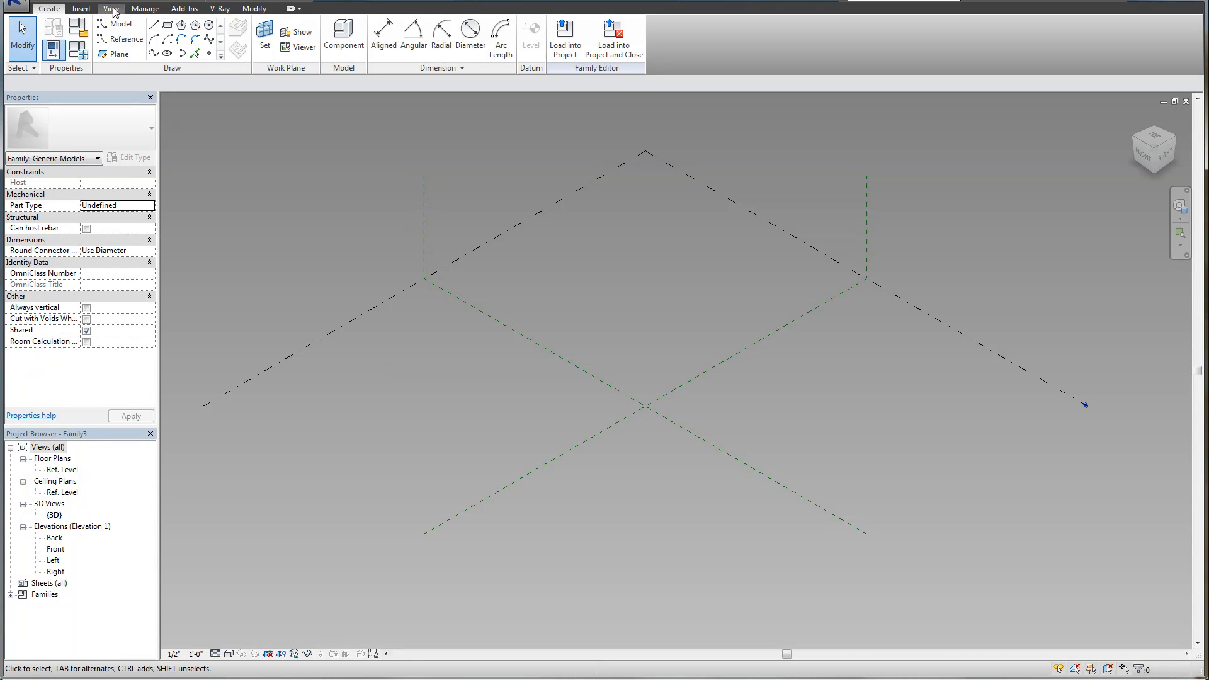
mouse_move(463, 140)
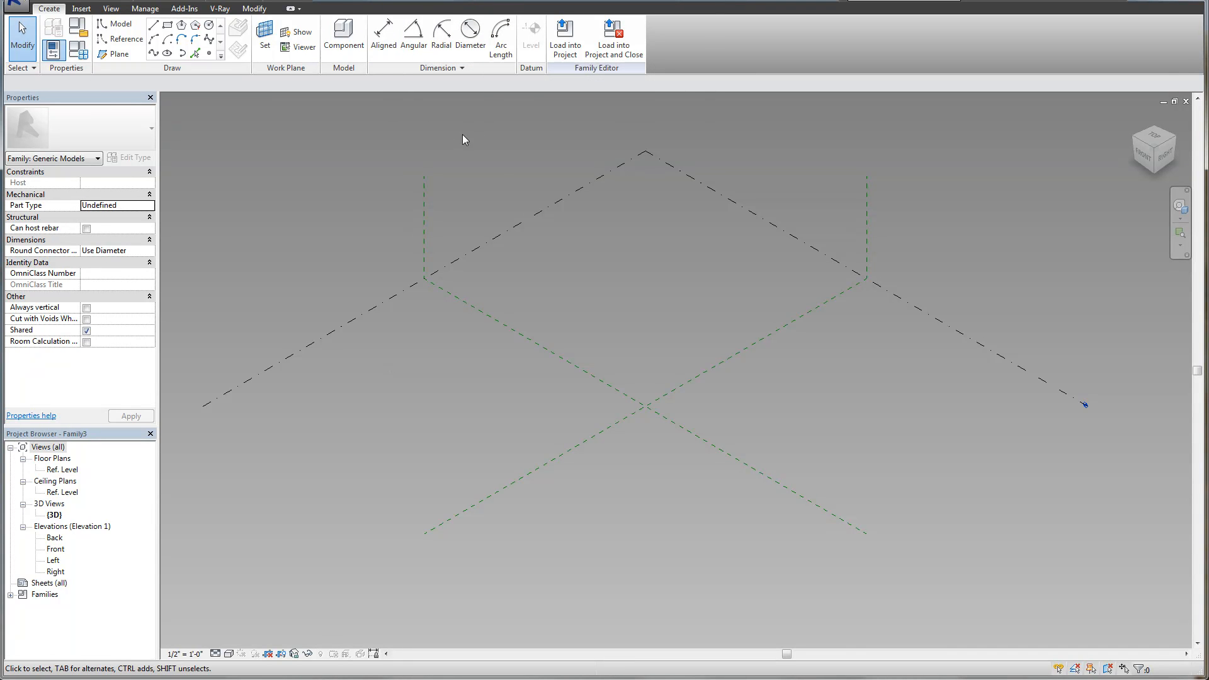
mouse_move(371, 120)
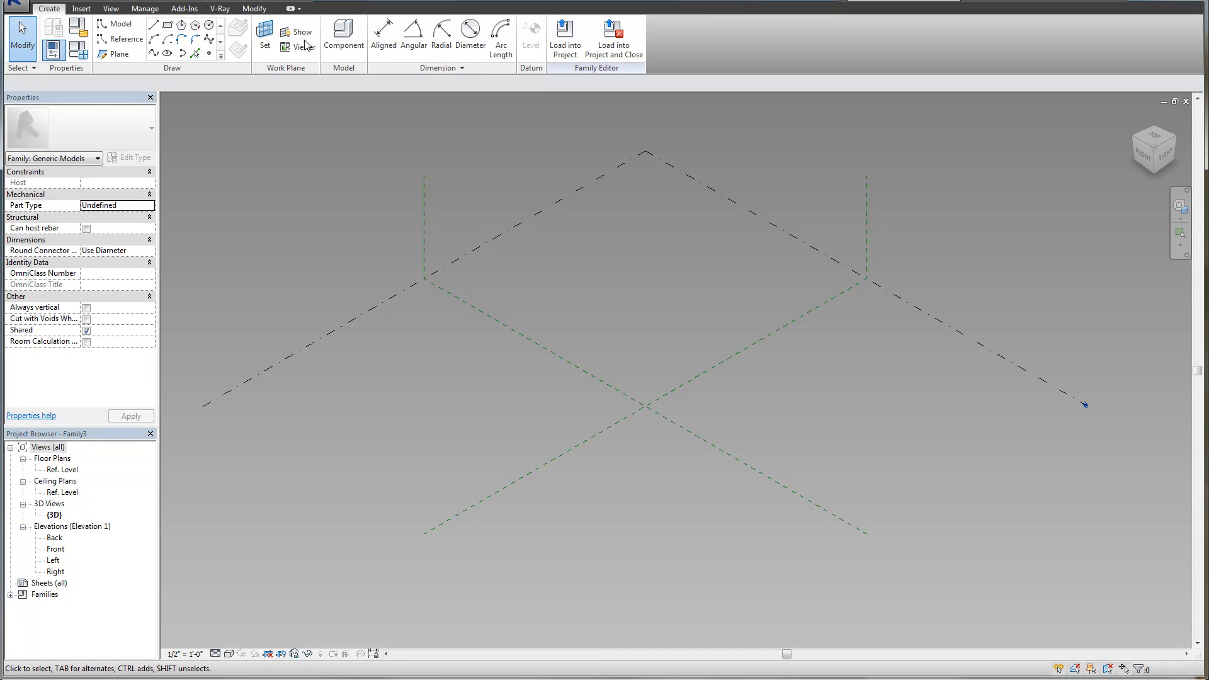
Reframe the view around the blank adaptive family's reference planes
left_click_drag(1083, 403, 708, 531)
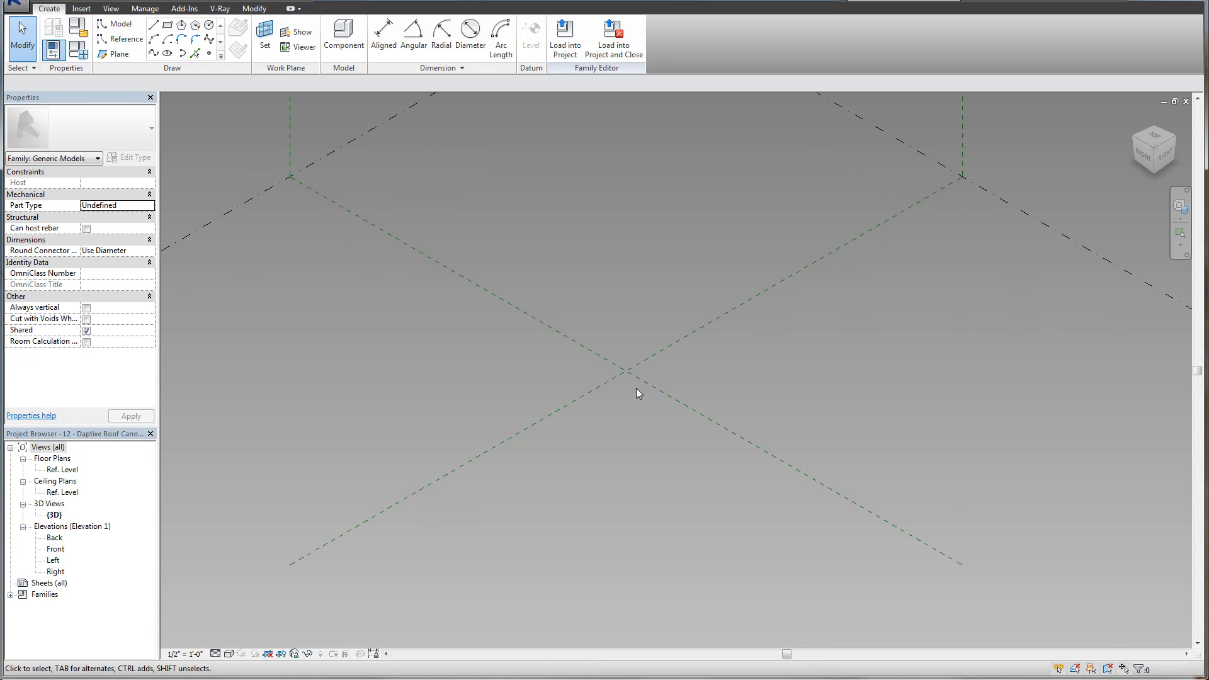
mouse_move(629, 310)
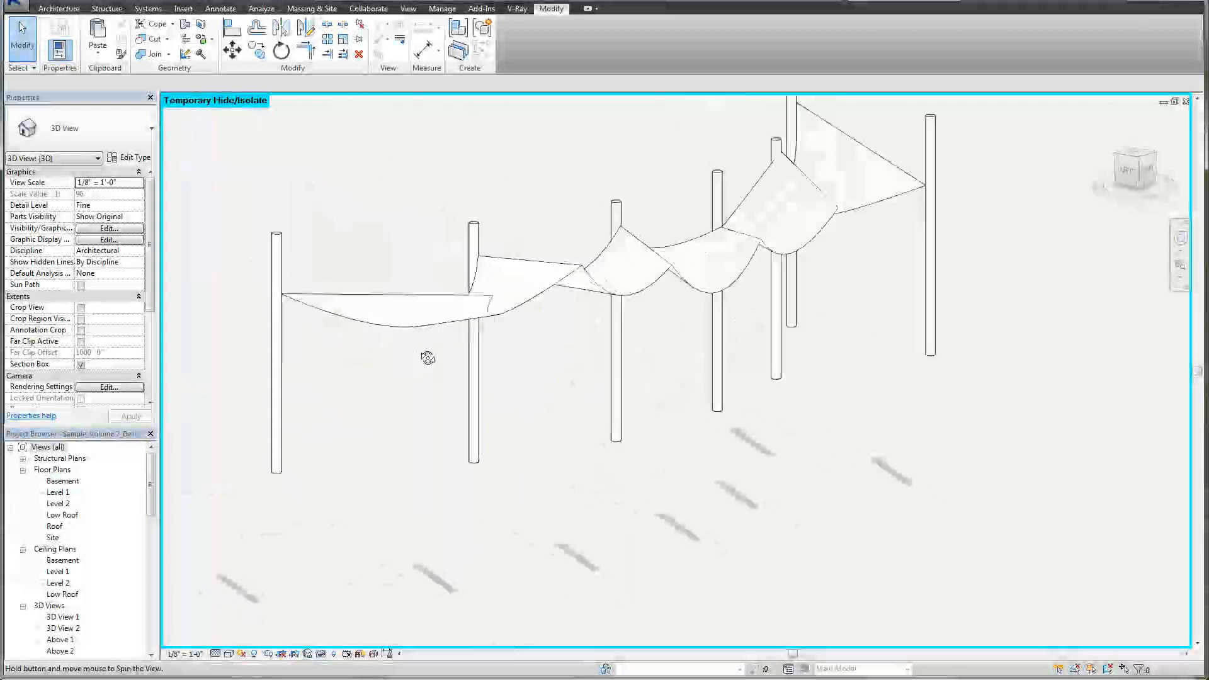
Switch to the Adaptive Roof Canopy family window and open its Ref. Level floor plan
left_click(586, 8)
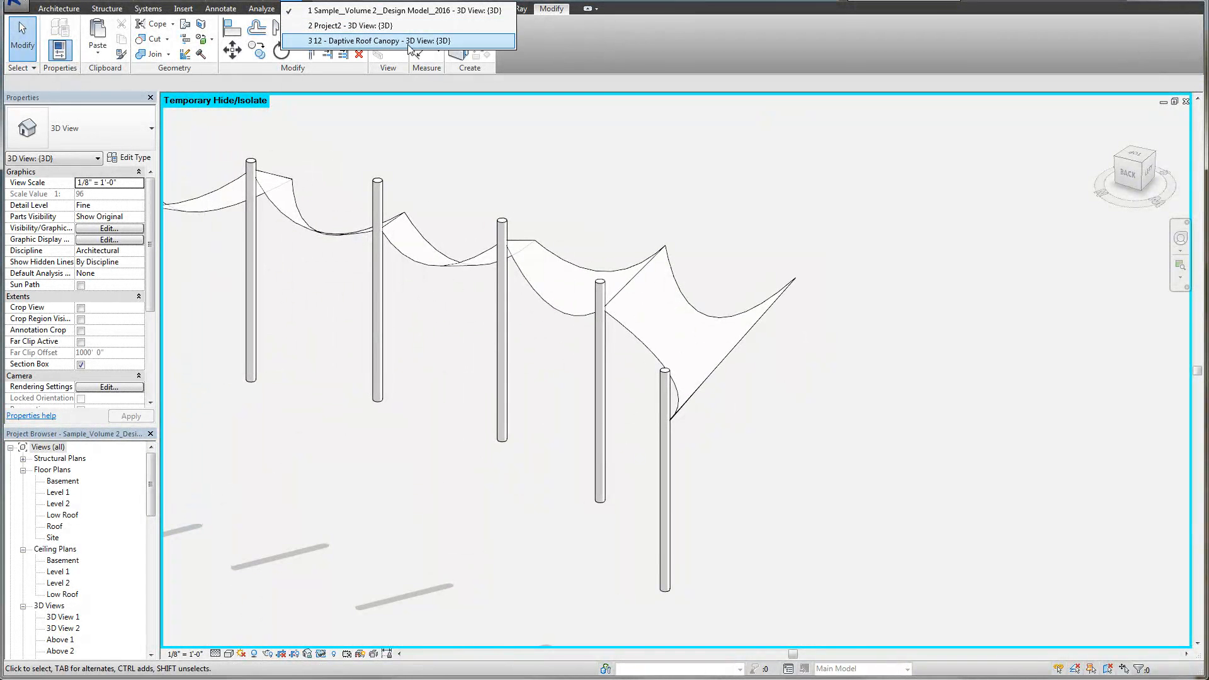
left_click(377, 41)
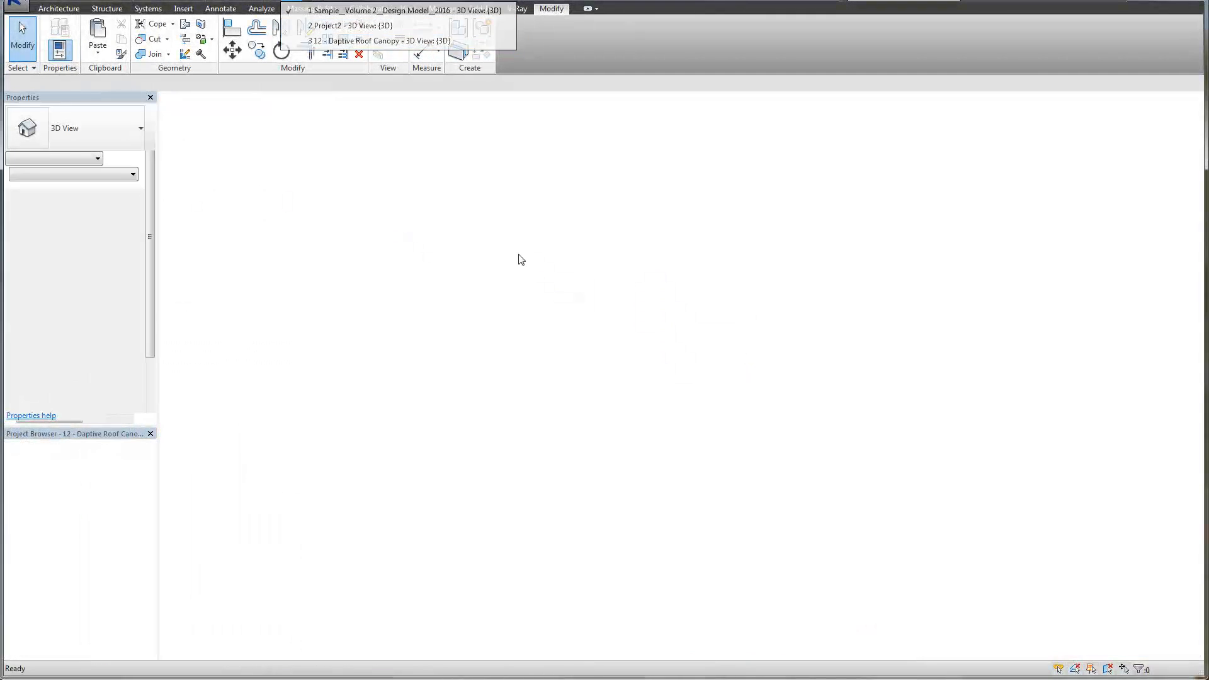
left_click(378, 40)
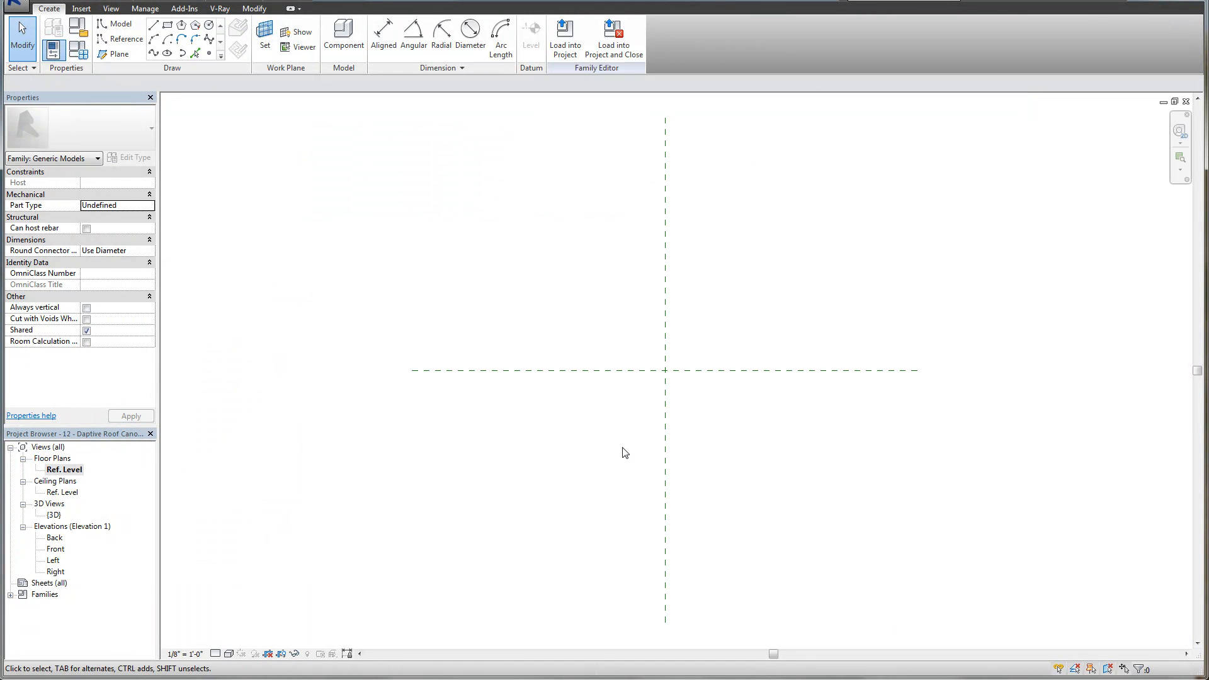
Orbit the family's 3D view, set a vertical reference plane as work plane, then cancel reference lines
left_click(118, 54)
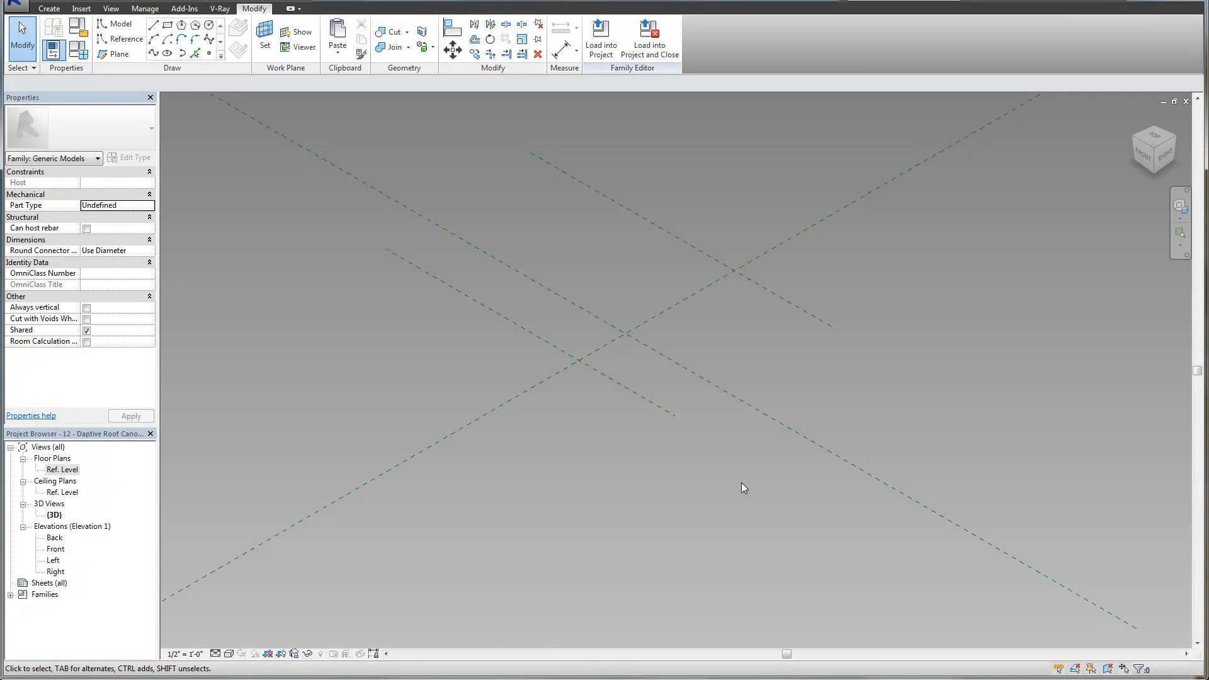
left_click_drag(744, 487, 644, 343)
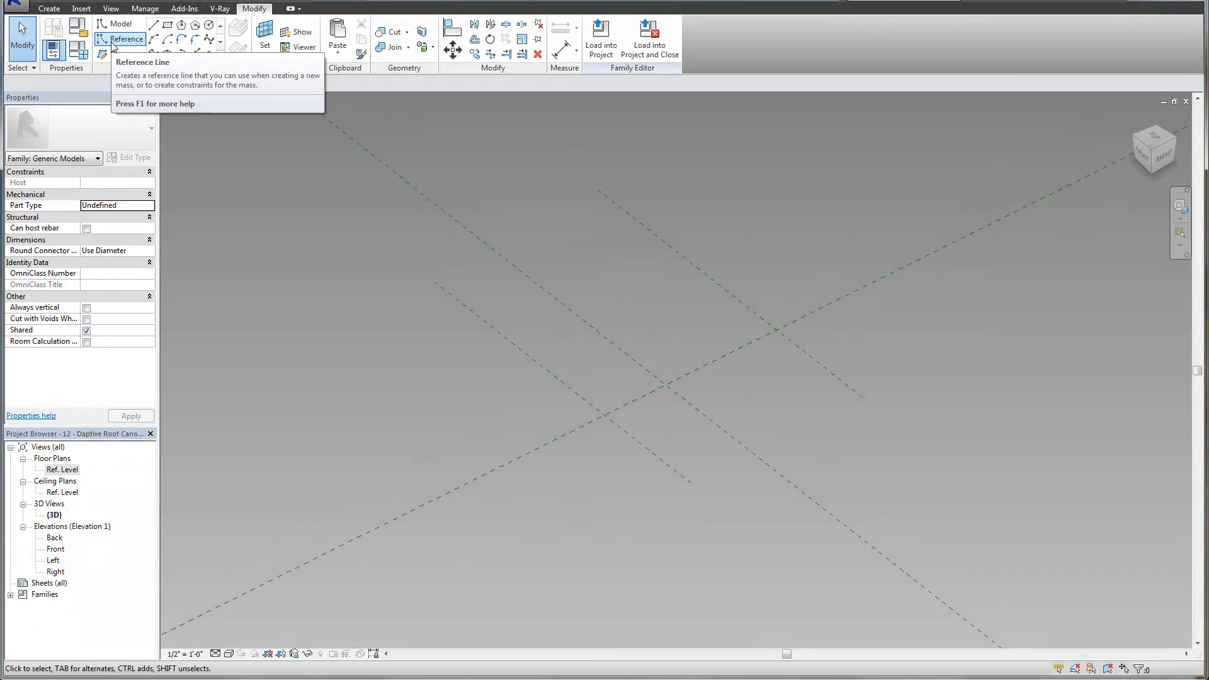
left_click(49, 8)
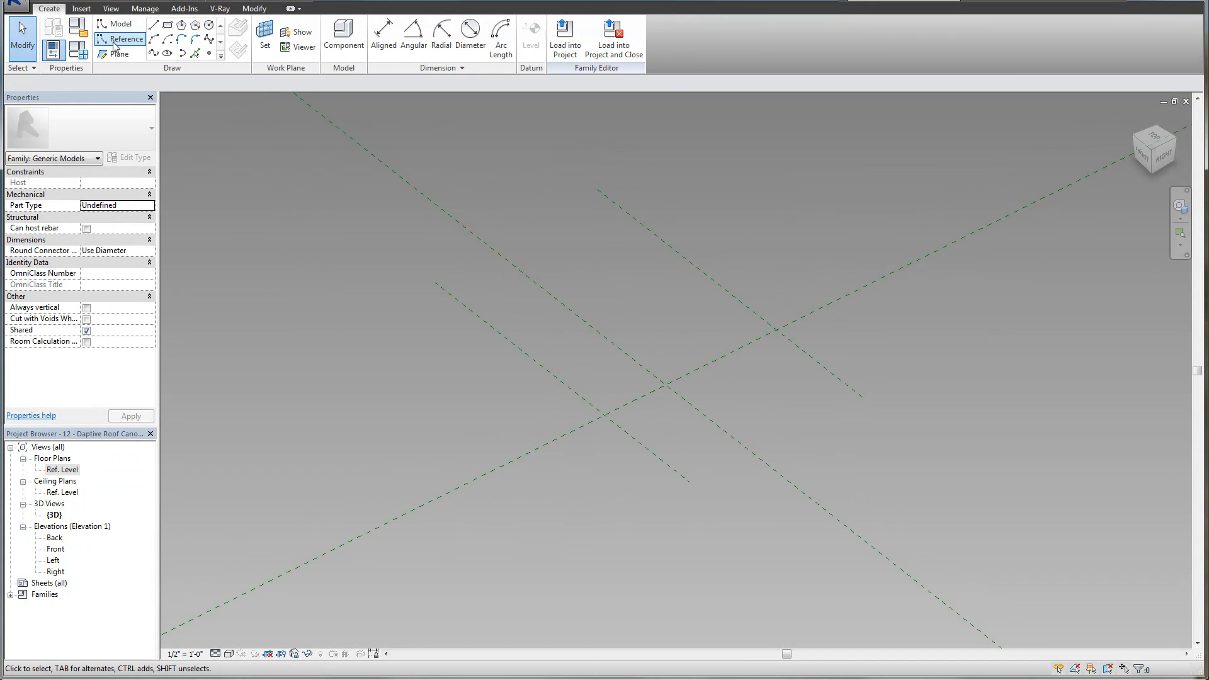
left_click(126, 38)
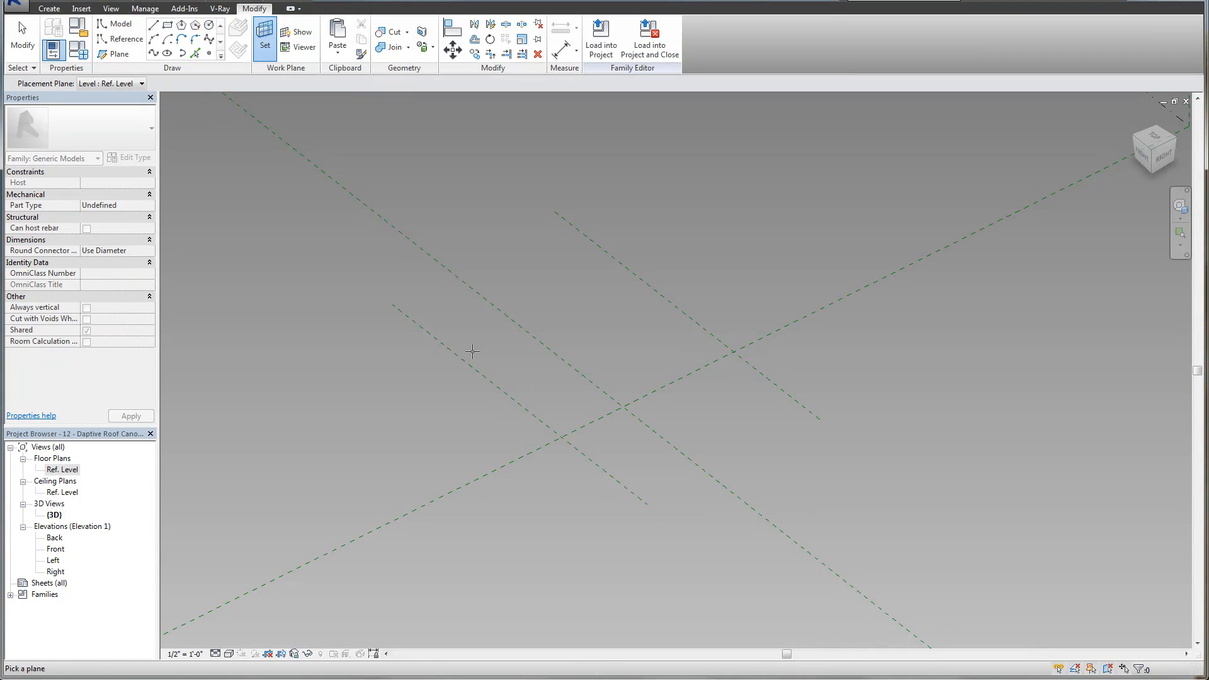
left_click(123, 39)
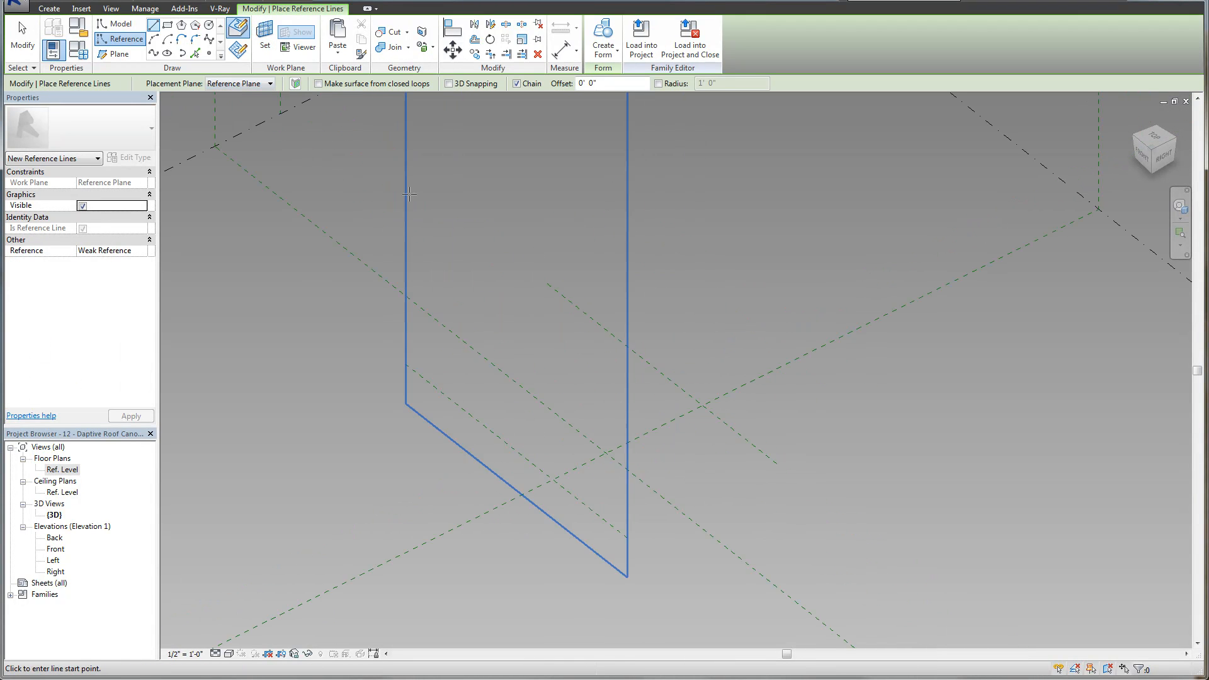
mouse_move(301, 46)
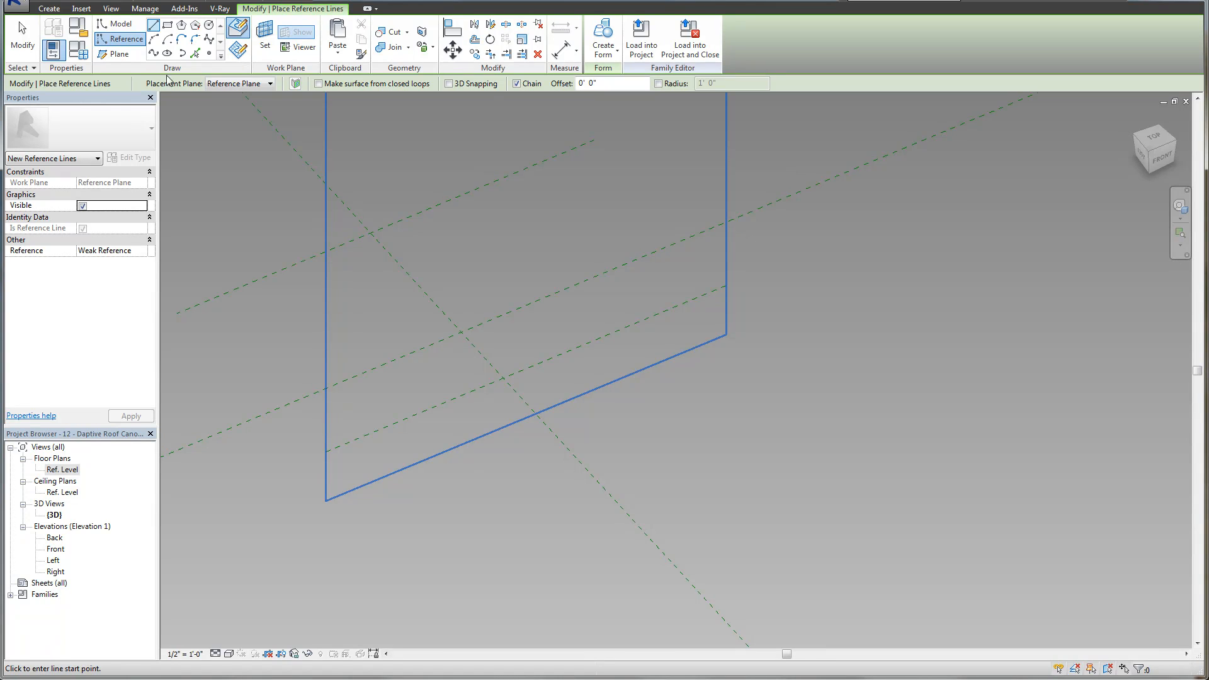
mouse_move(189, 83)
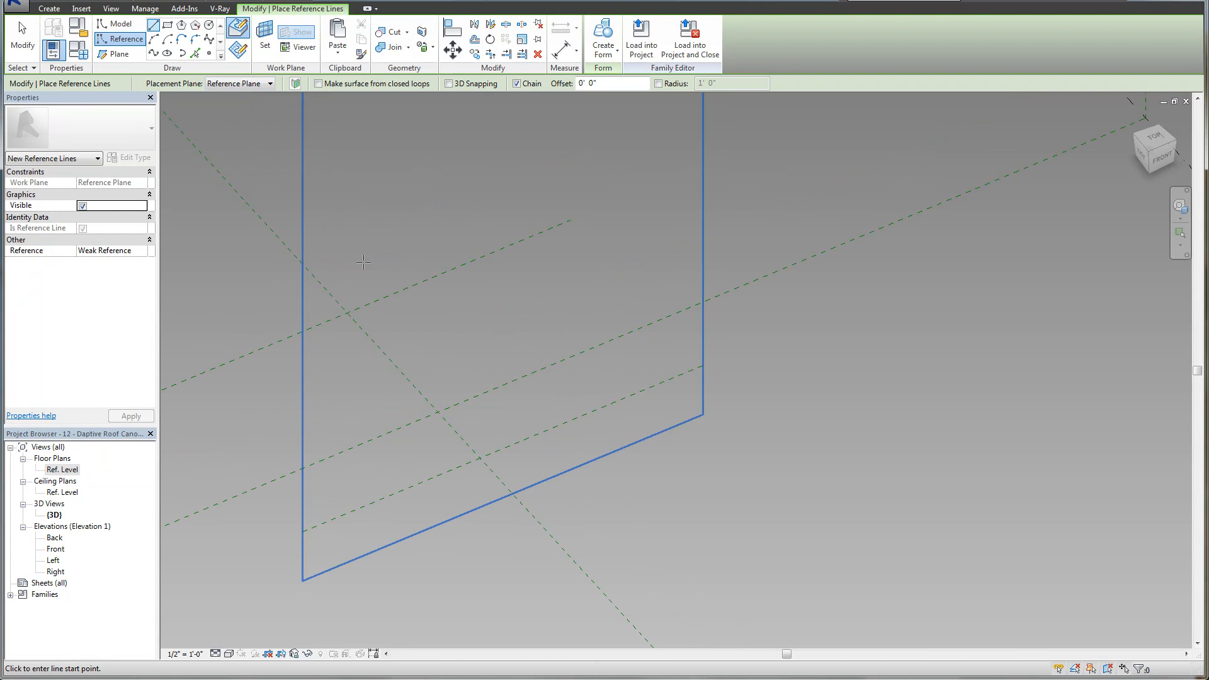
mouse_move(230, 97)
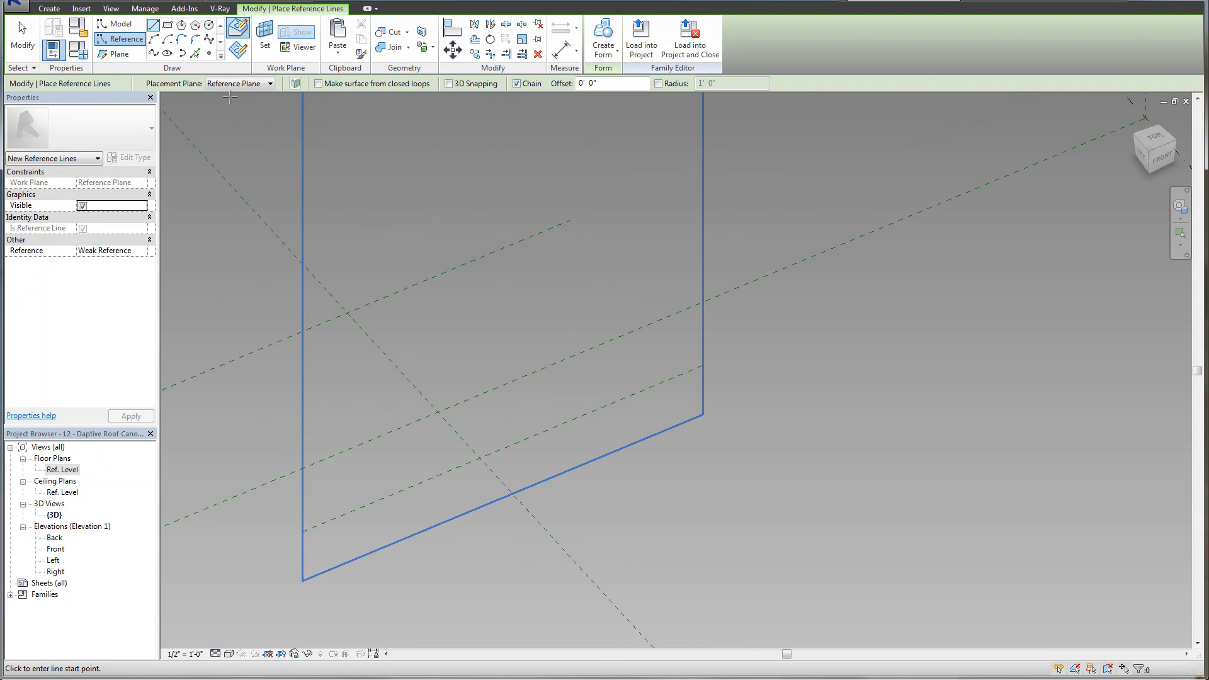
key("Escape")
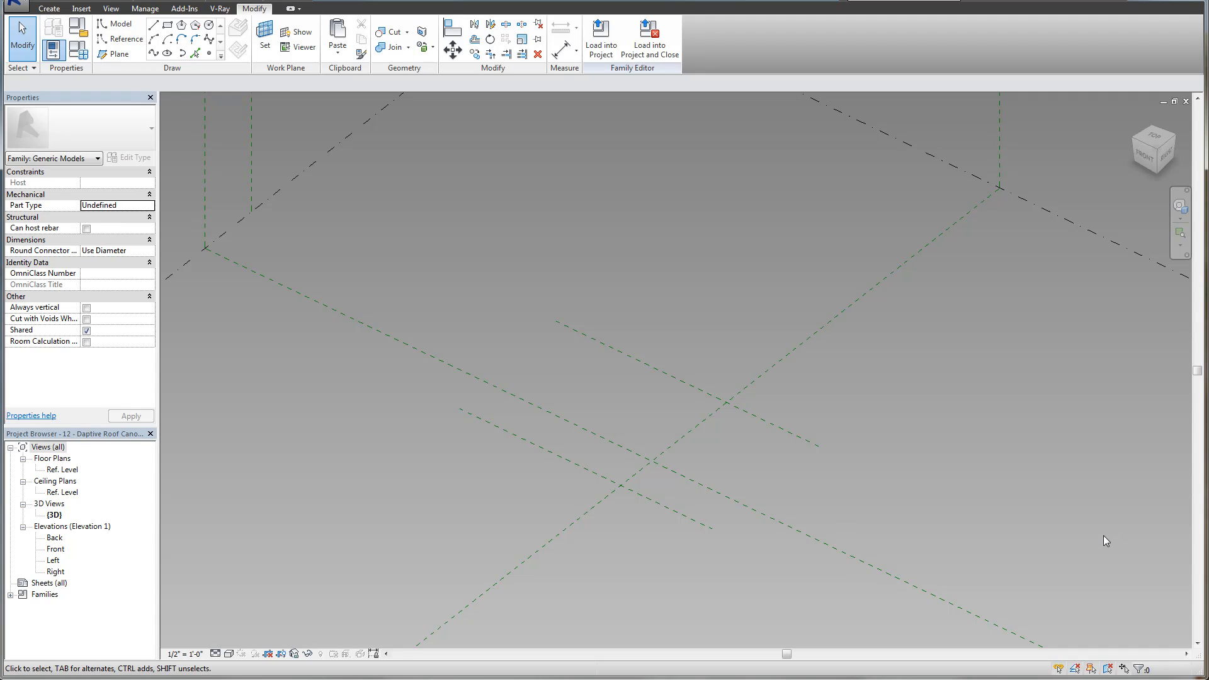
mouse_move(488, 484)
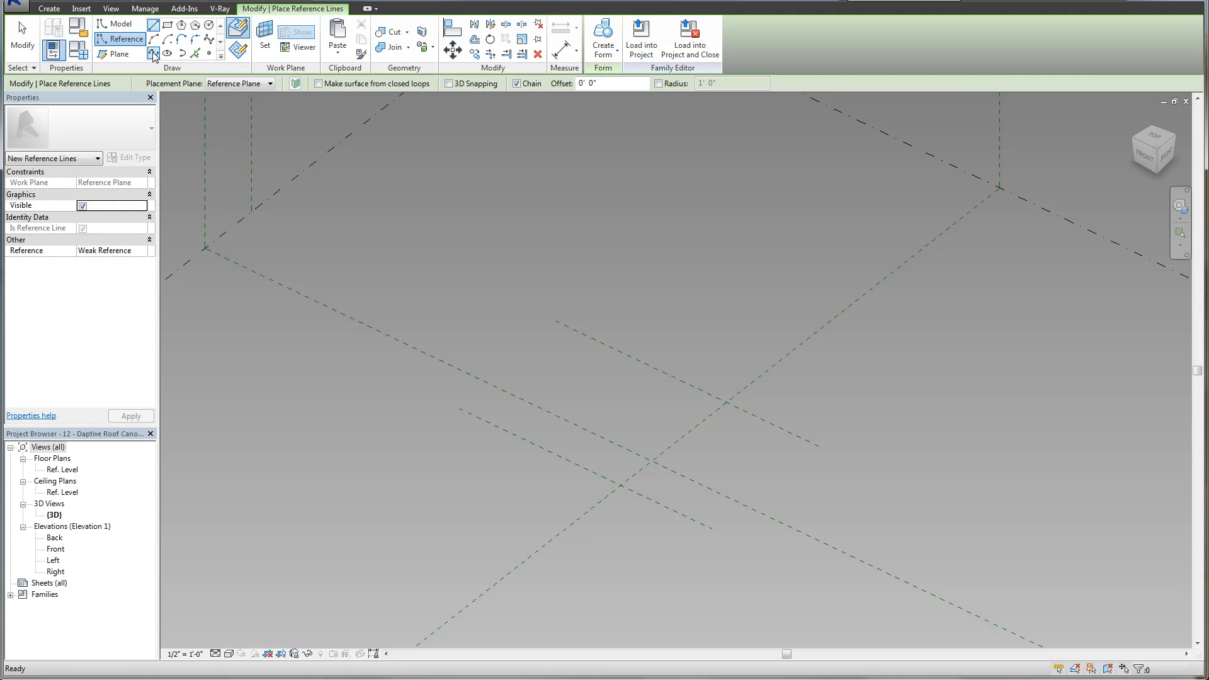
mouse_move(155, 55)
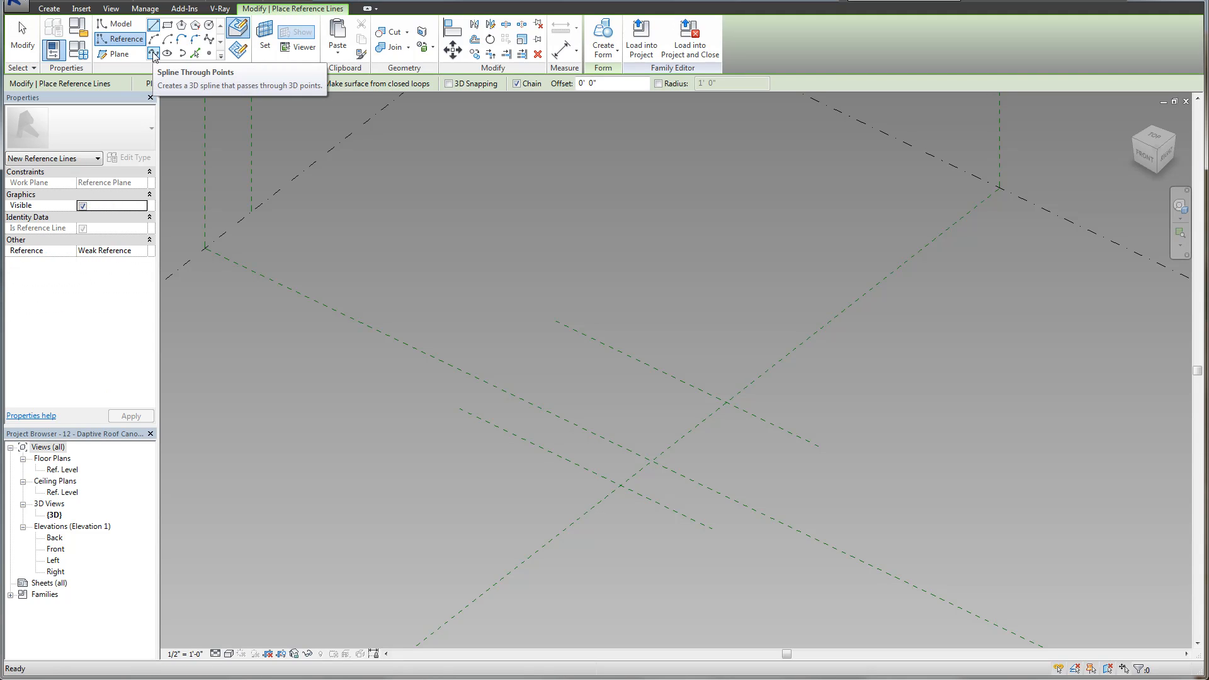
Start a Spline Through Points on a reference plane and place the first spline's start point
left_click(154, 53)
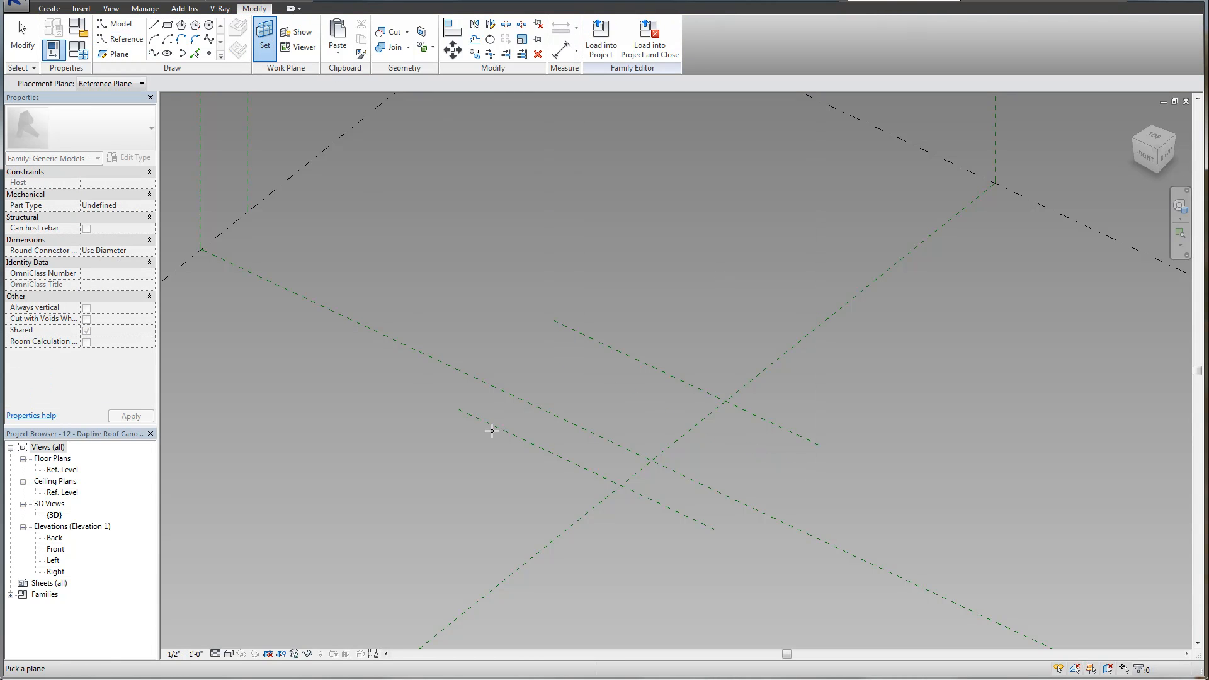
left_click(121, 38)
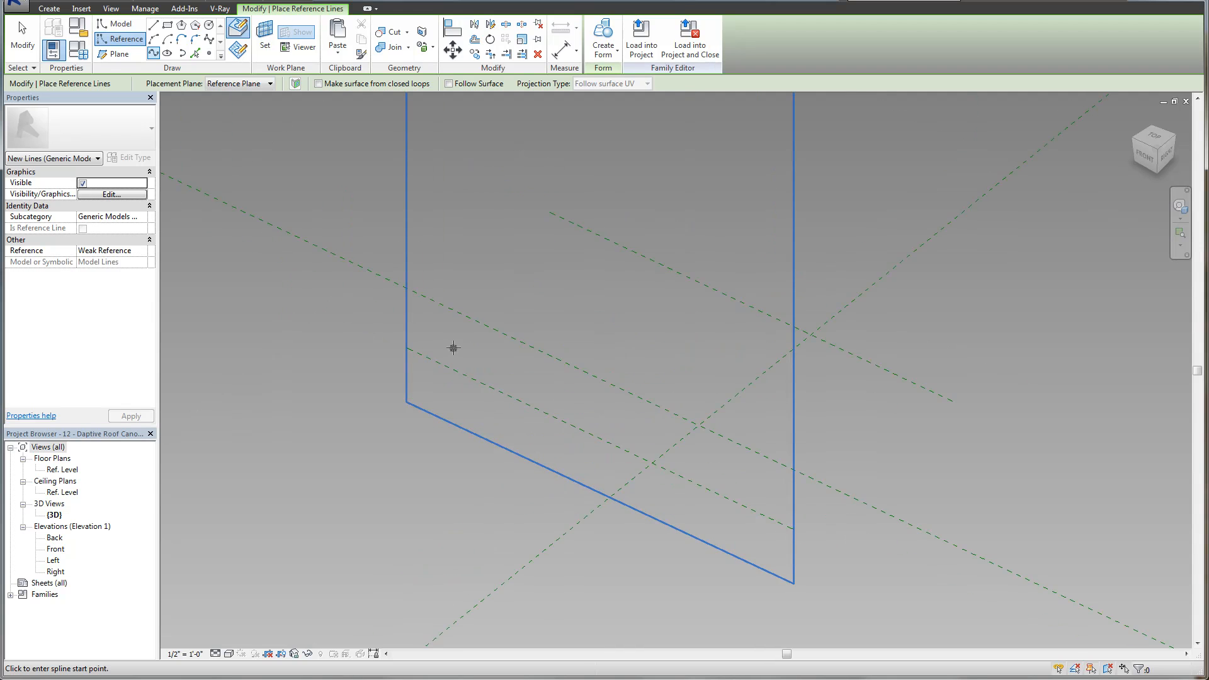
left_click(767, 461)
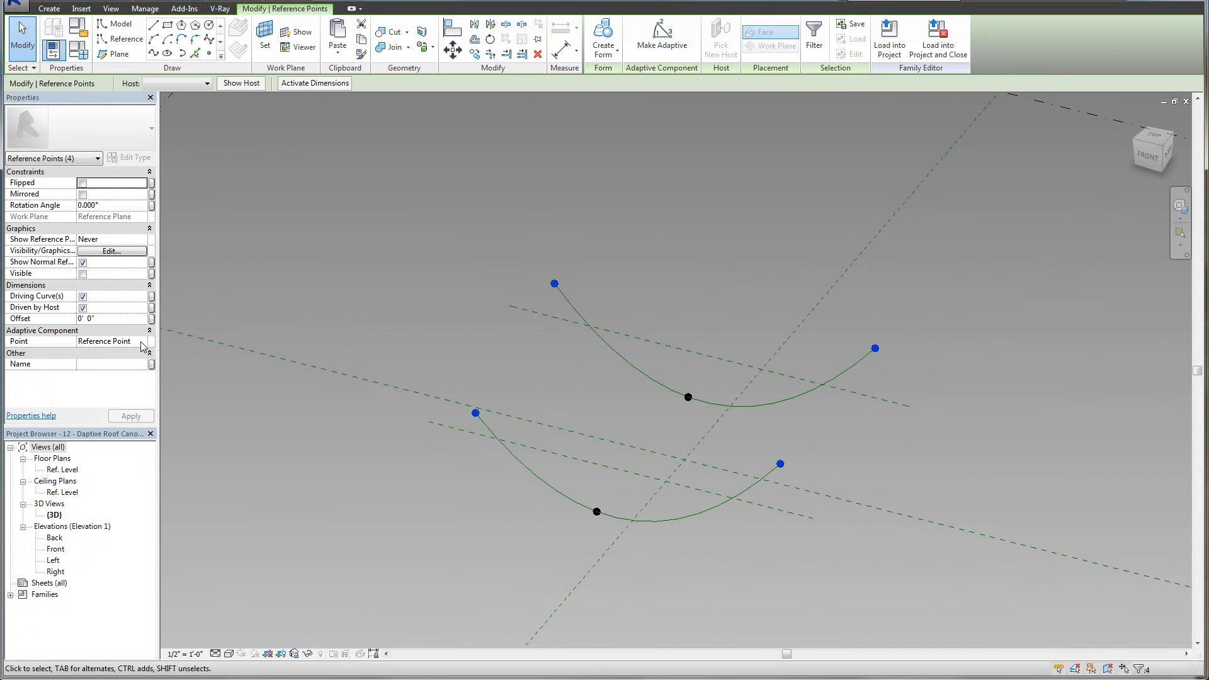
mouse_move(661, 39)
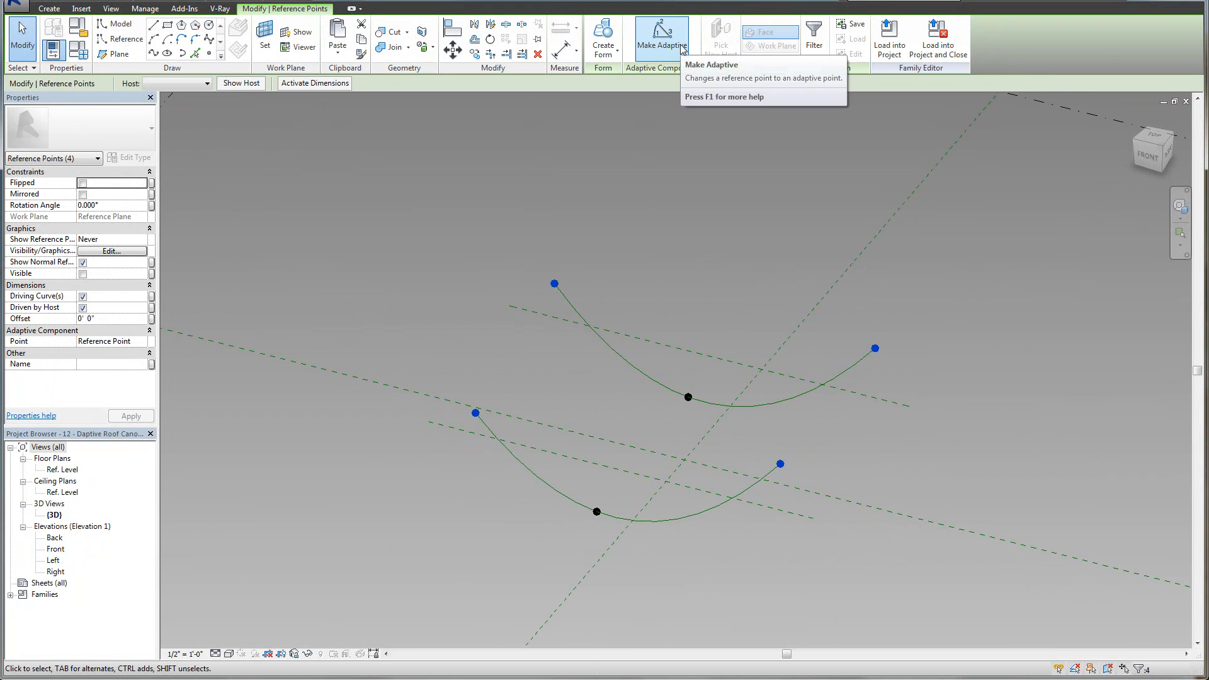
Make the four spline end points adaptive, numbered 1 to 4, and clear the selection
left_click(660, 37)
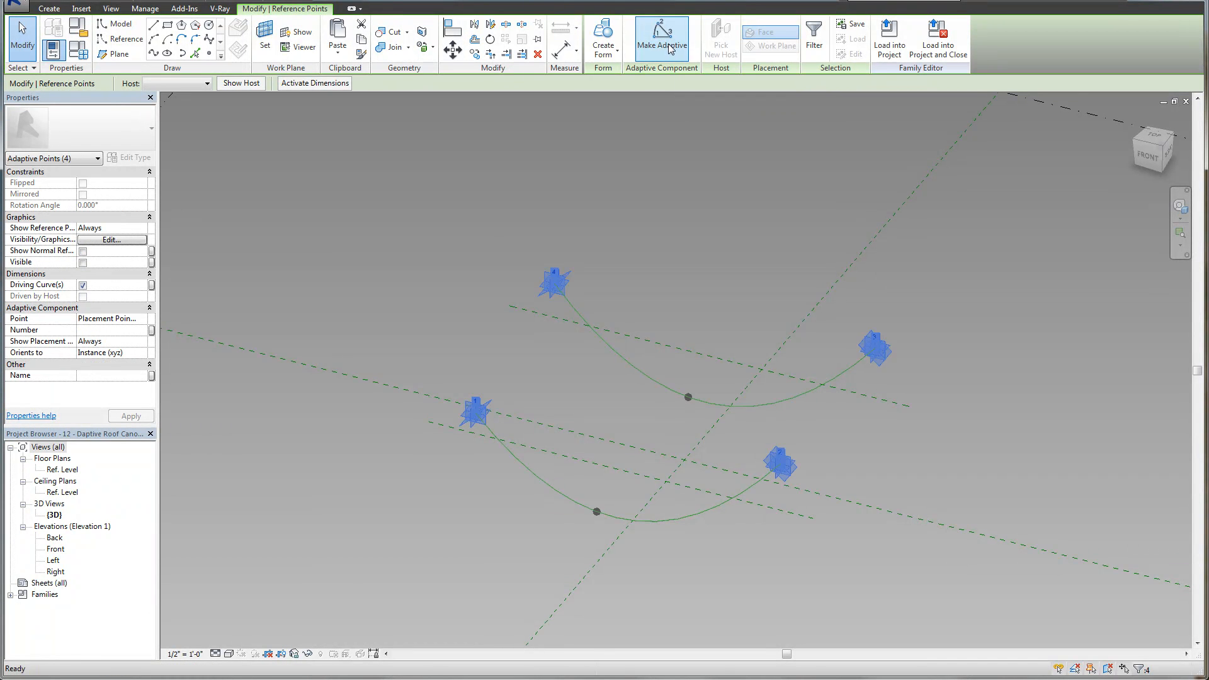
left_click(660, 39)
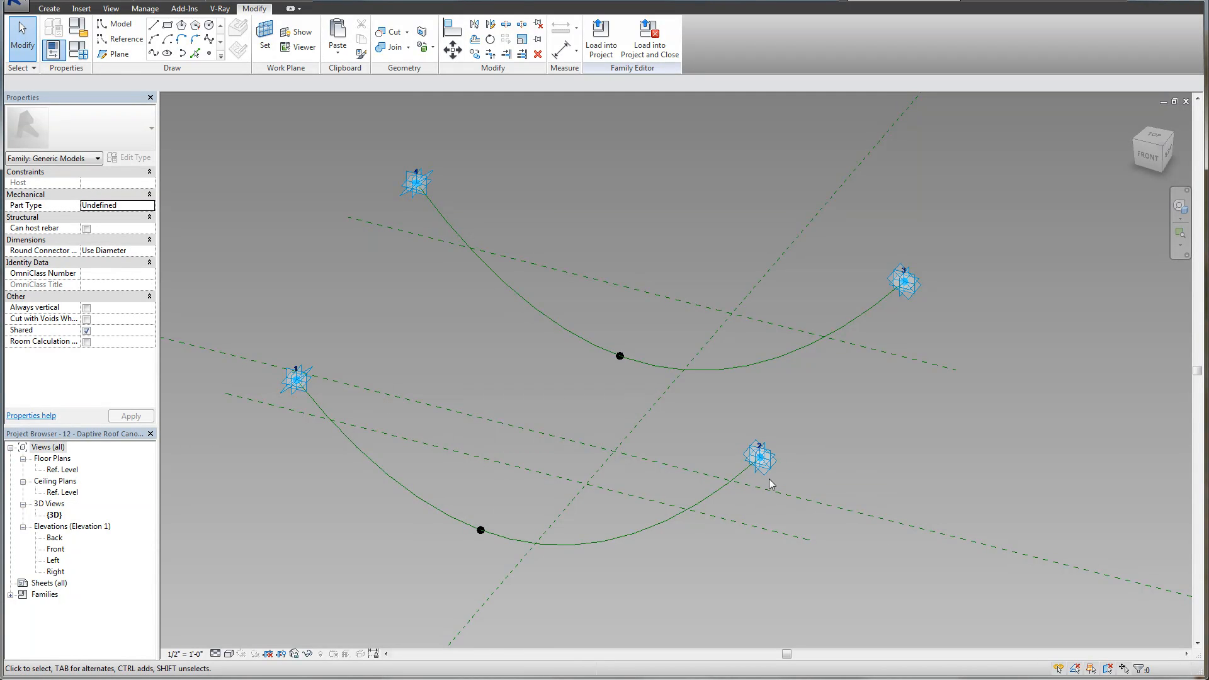
Change the selected adaptive point's Number to 2 in the Properties palette
left_click(760, 459)
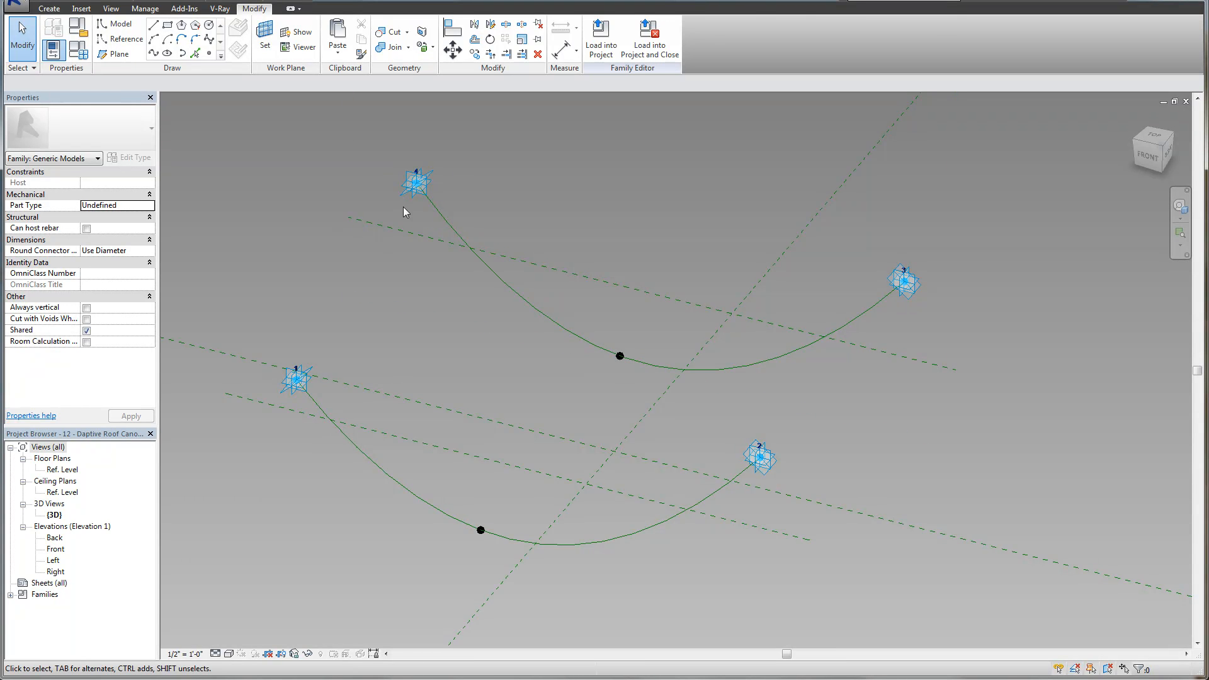
left_click(416, 183)
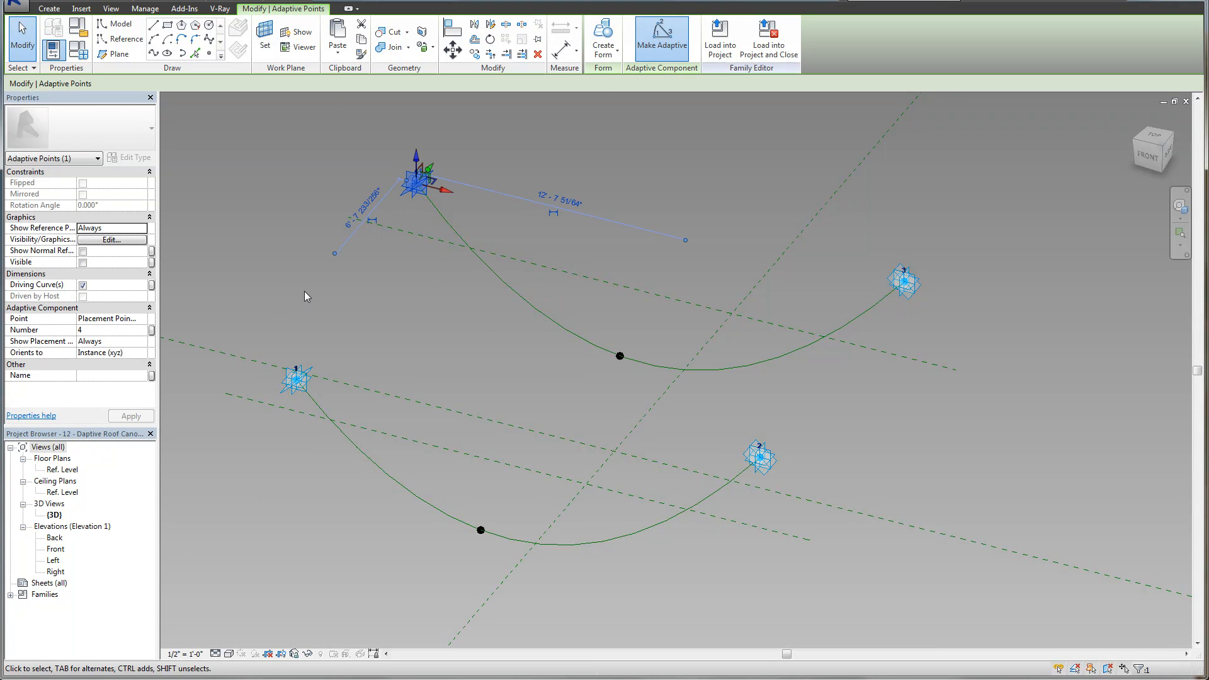
type("2")
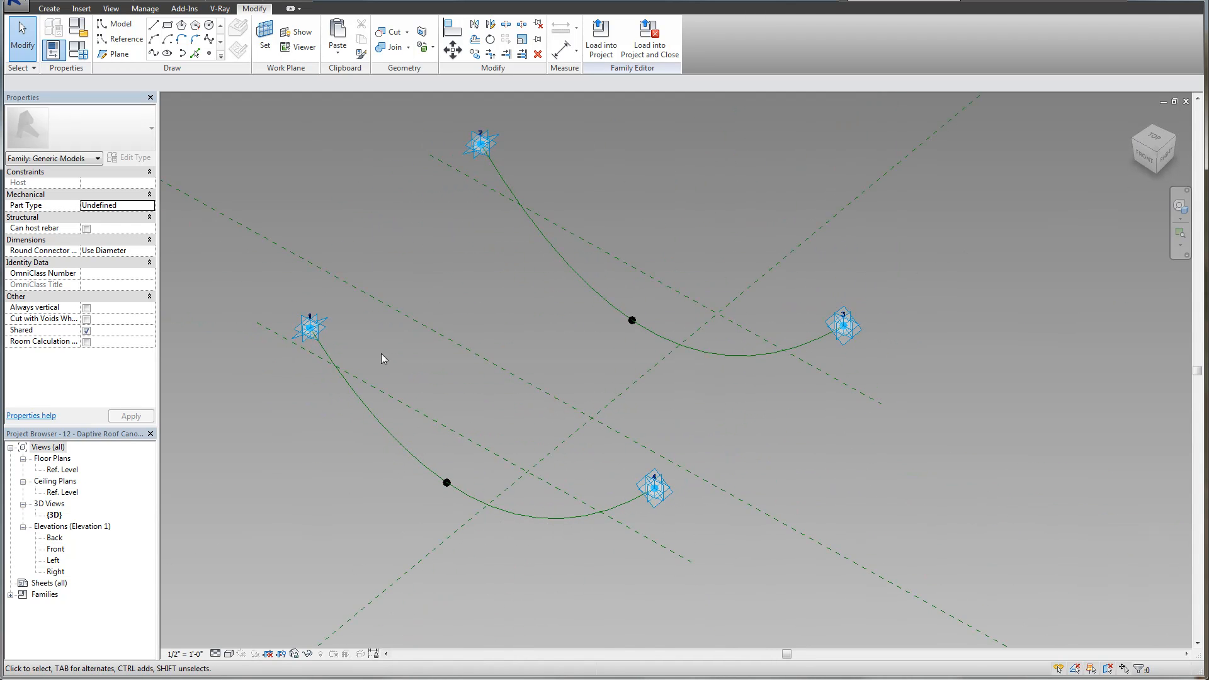
left_click(480, 143)
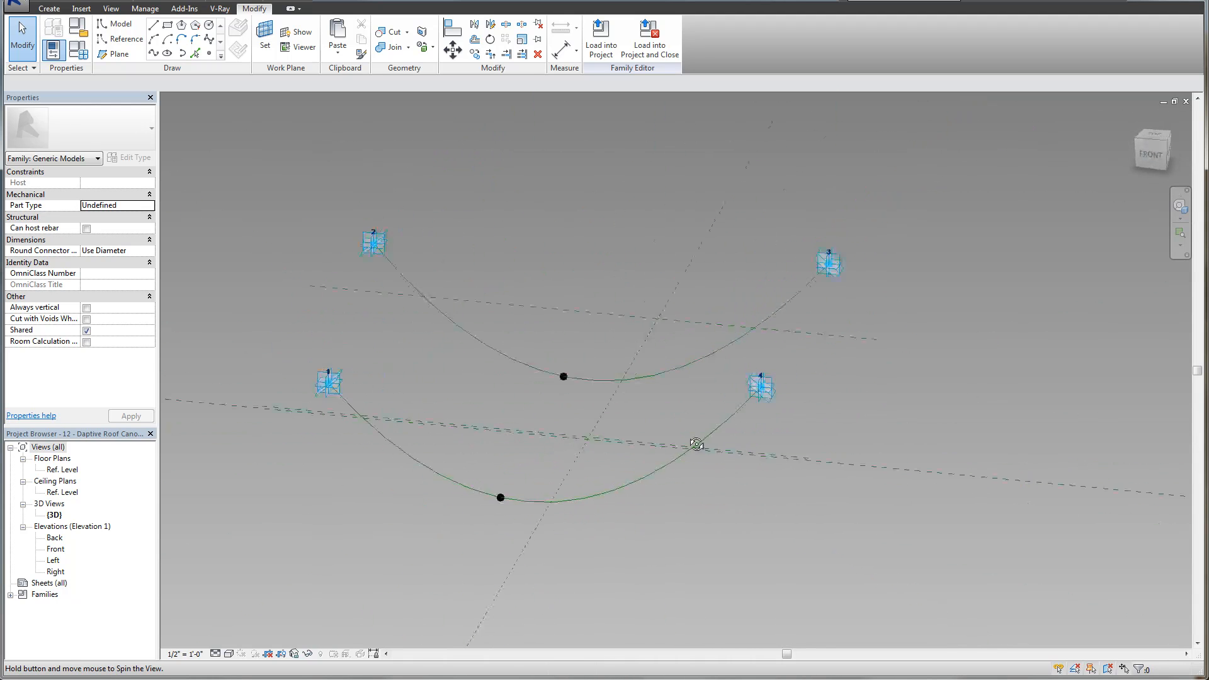
left_click(694, 444)
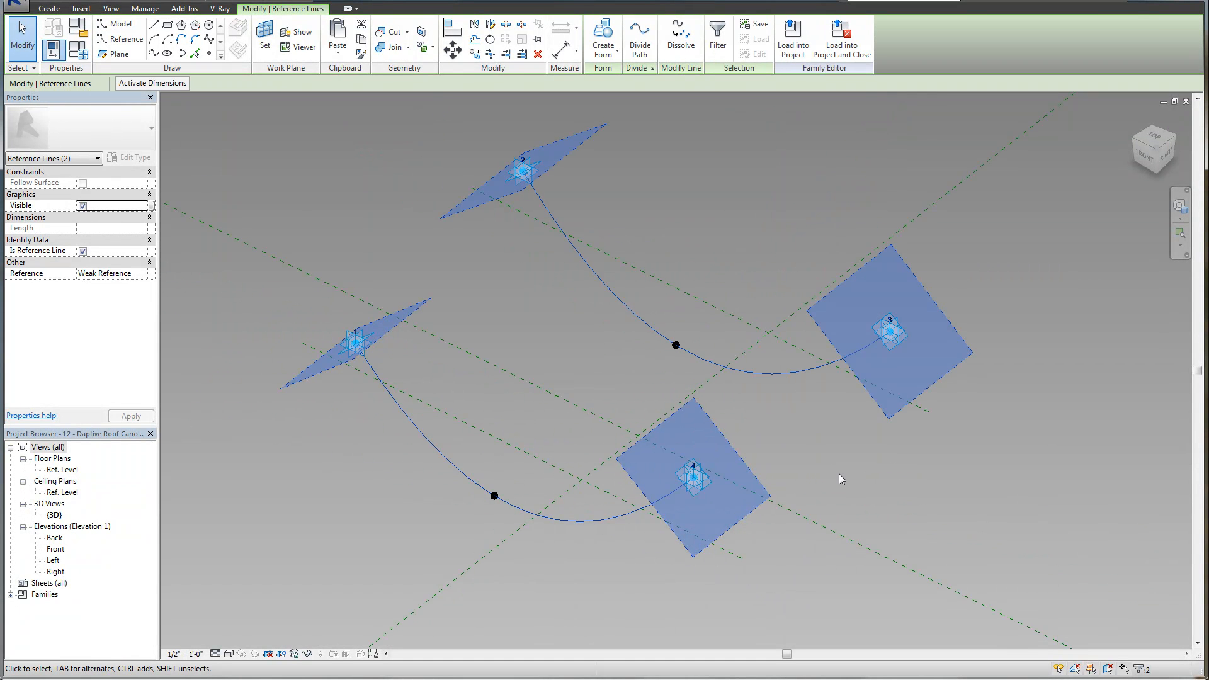
mouse_move(603, 35)
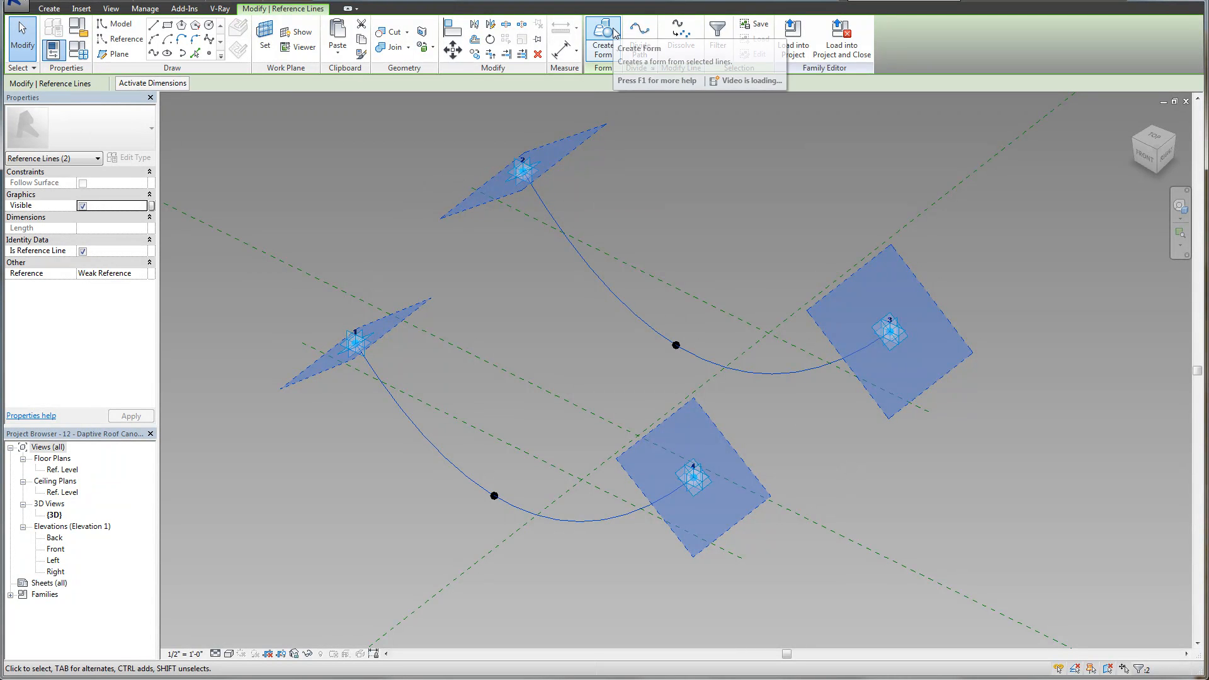
Create a Form surface from the two selected curved splines
left_click(602, 31)
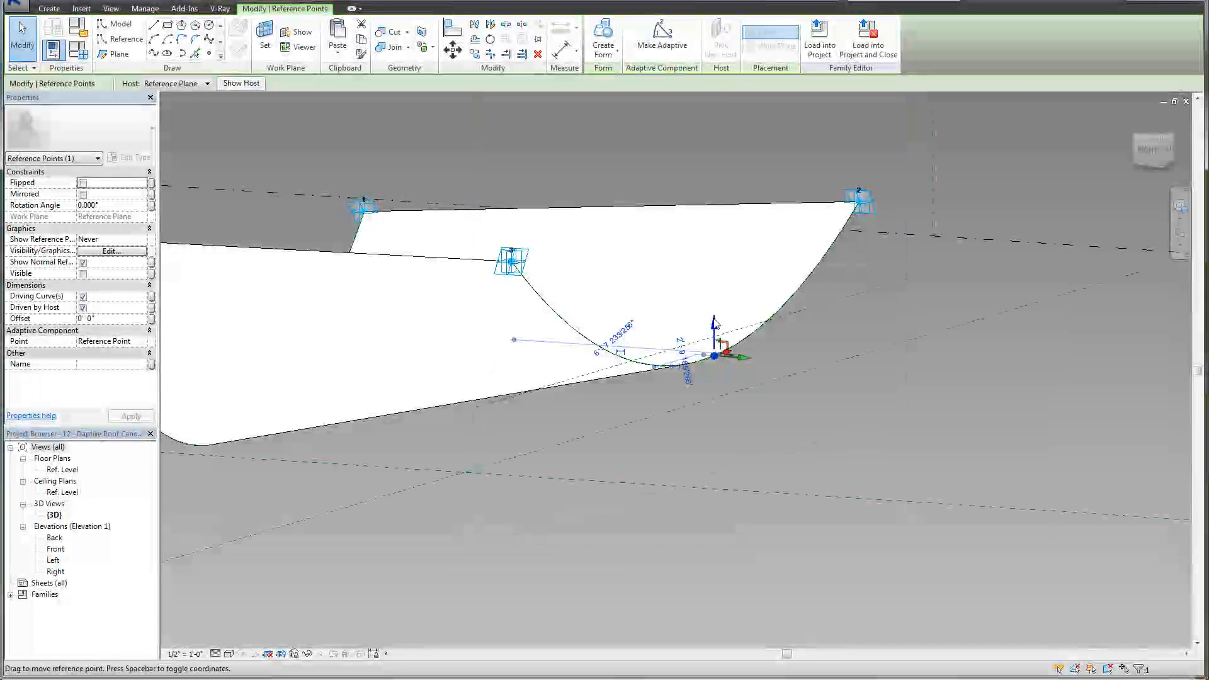
Drag a curve's midpoint downward to deepen the canopy surface's sag
left_click_drag(714, 355, 714, 443)
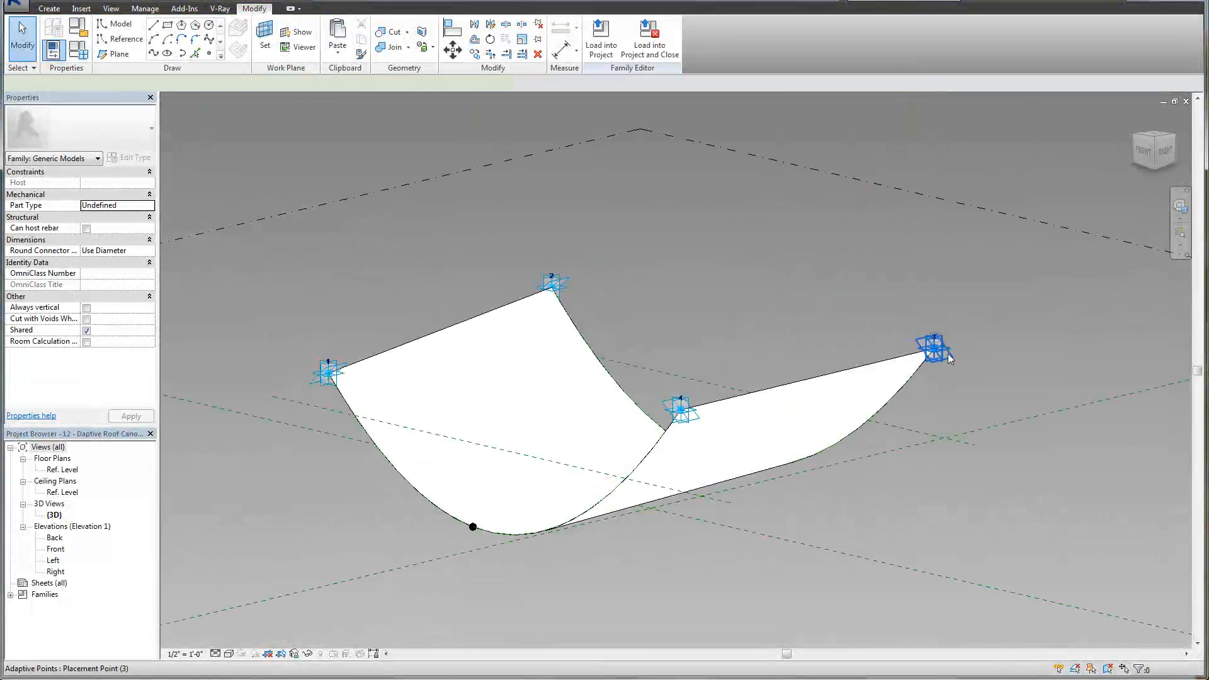
left_click(933, 347)
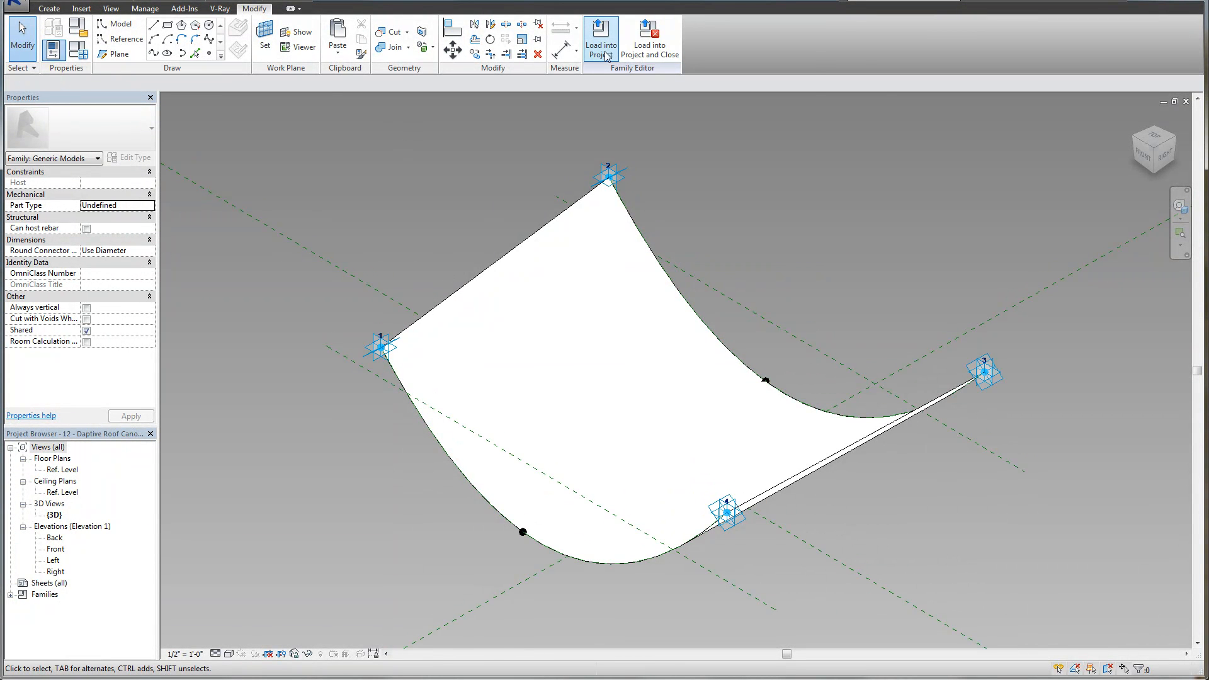
Load the canopy family into Project2 and drape one instance across four column tops
left_click(601, 38)
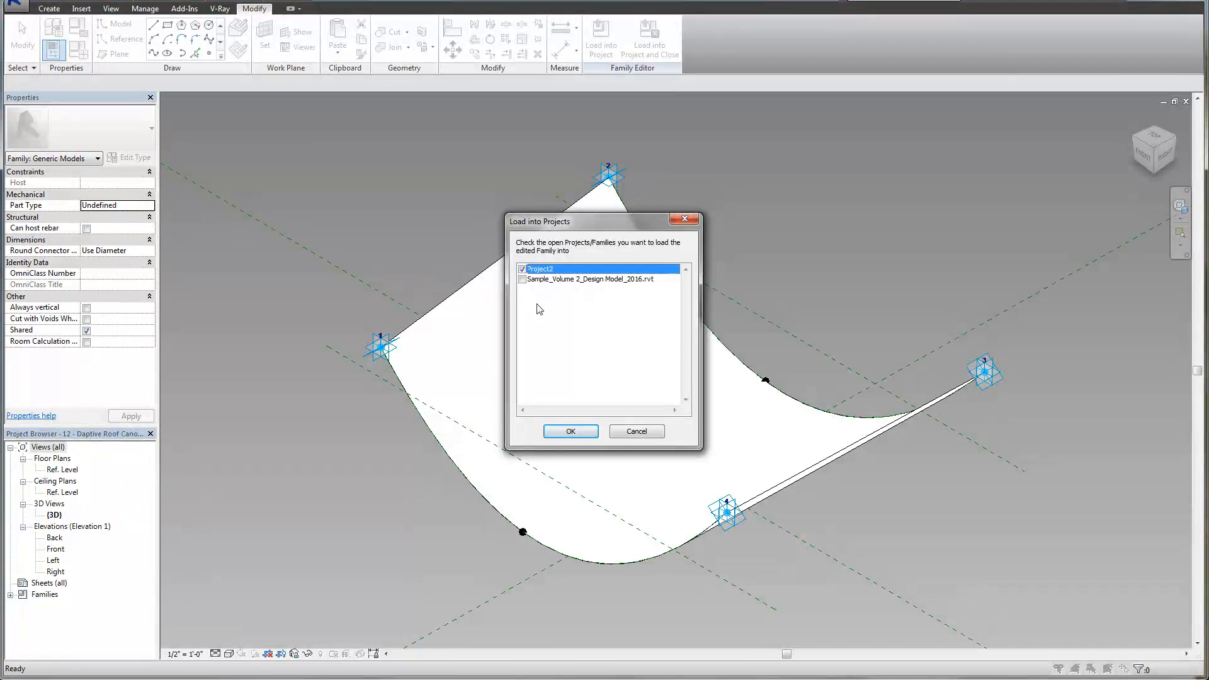
left_click(570, 430)
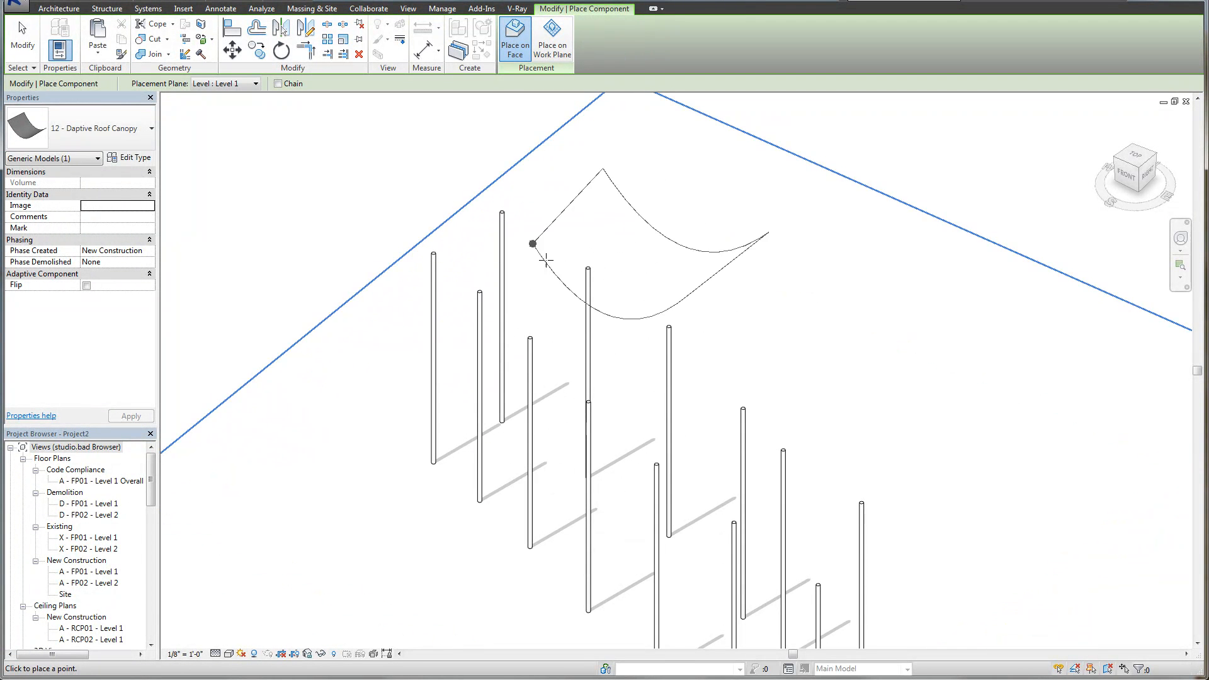
left_click_drag(547, 262, 549, 363)
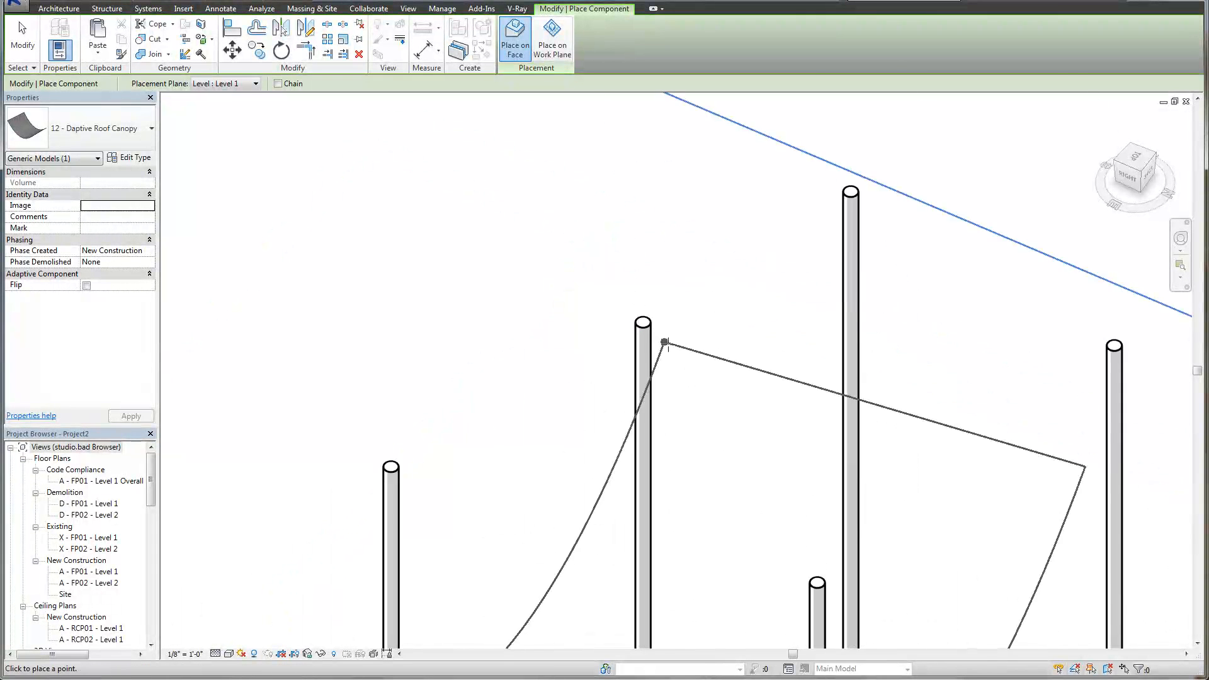
left_click(852, 230)
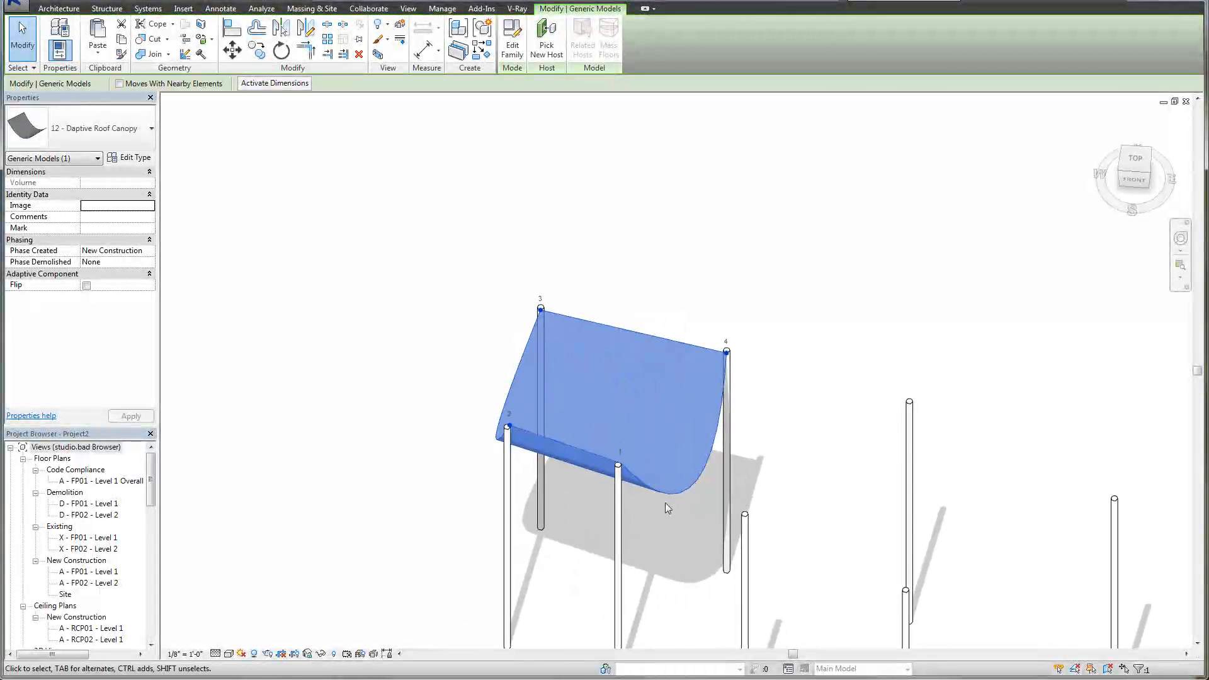
left_click_drag(668, 508, 386, 466)
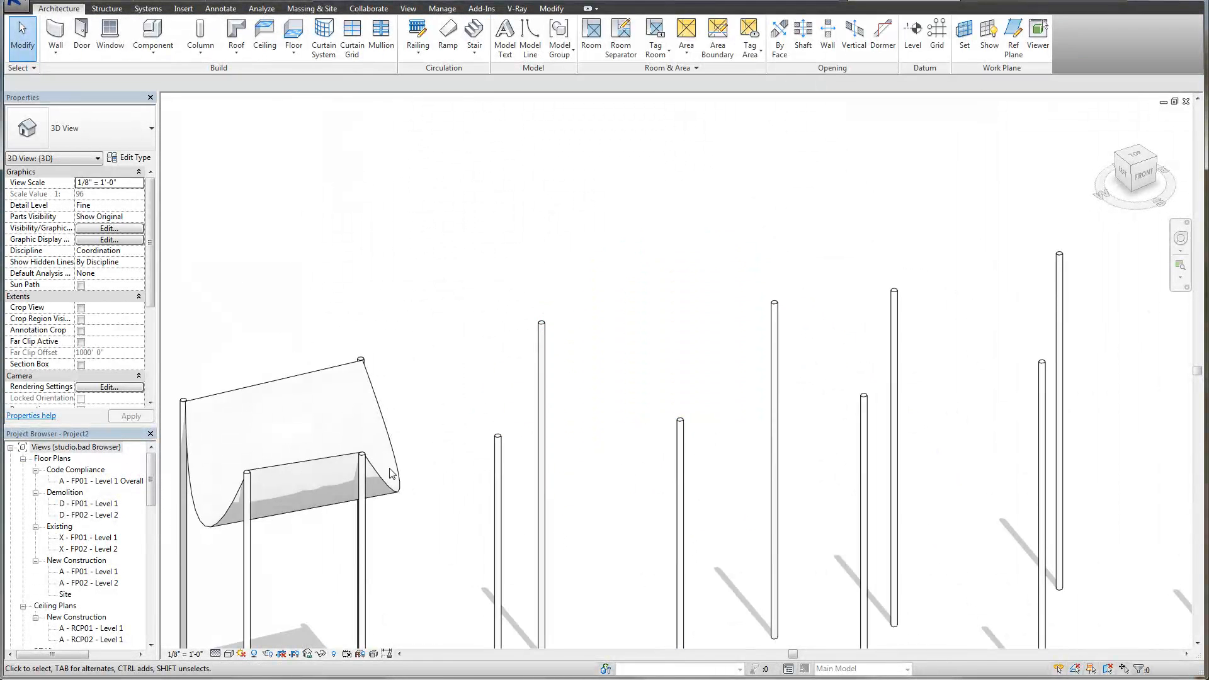
Place two more canopy instances over the remaining sets of four column tops
left_click(153, 38)
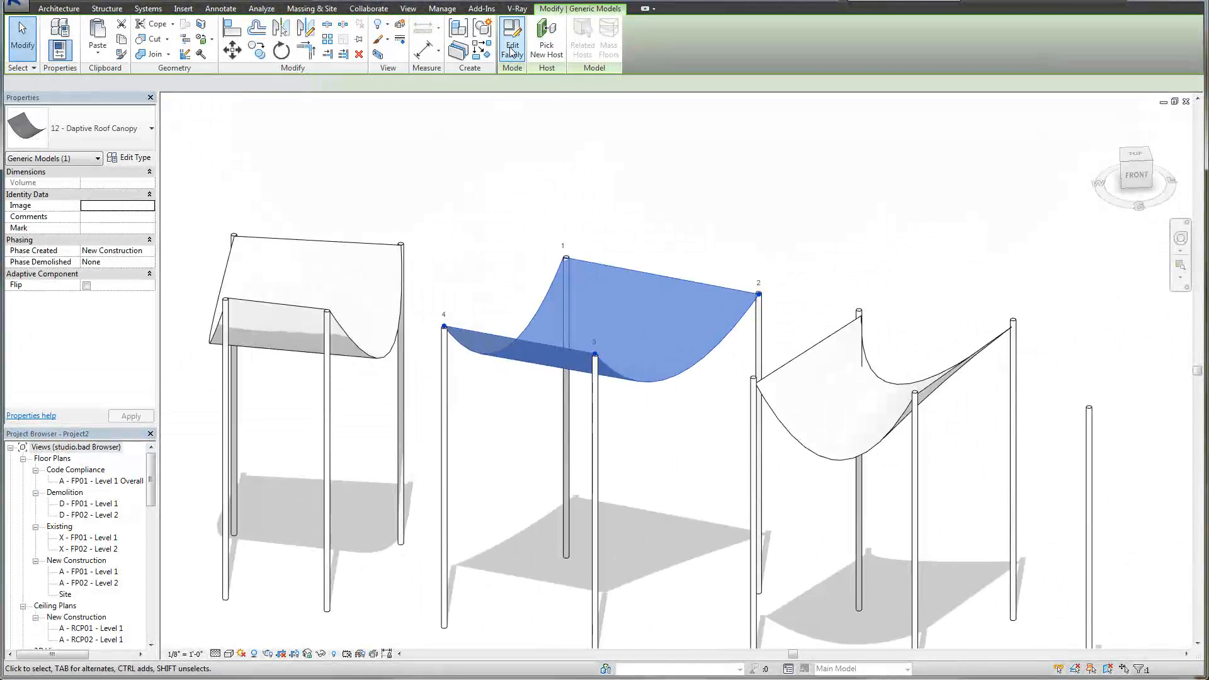
Edit the canopy family and start linking a curve point's Offset to a new 'Arc Offset' parameter
left_click(512, 41)
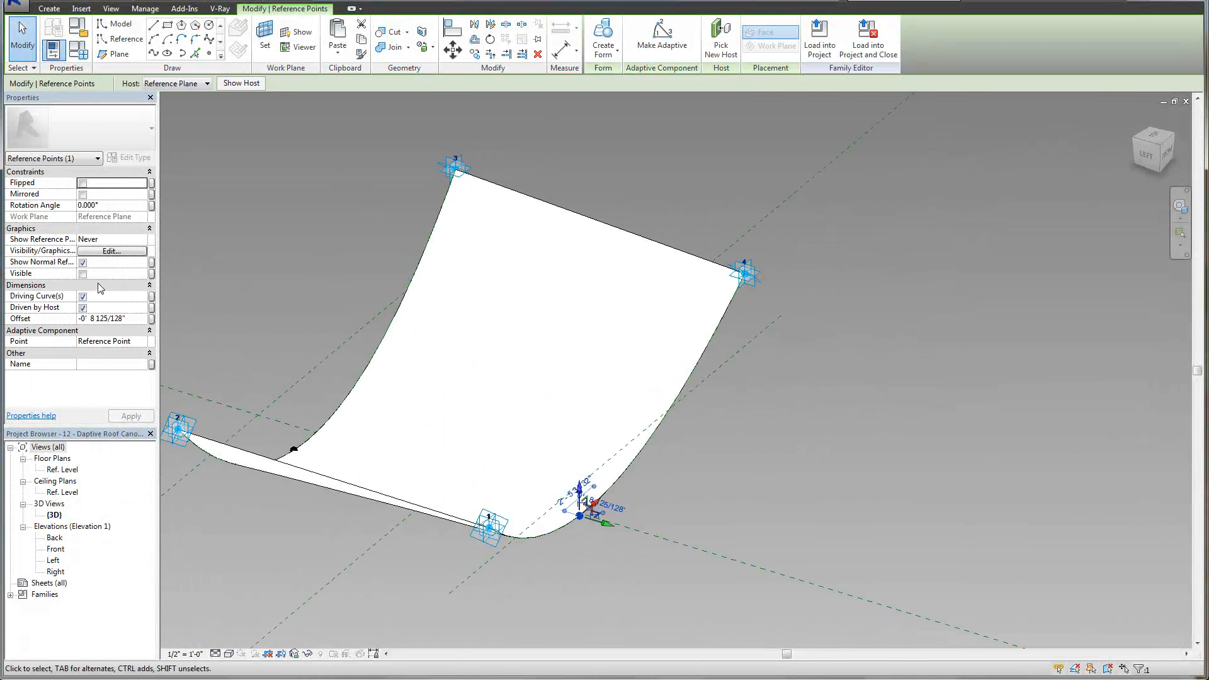
left_click(151, 319)
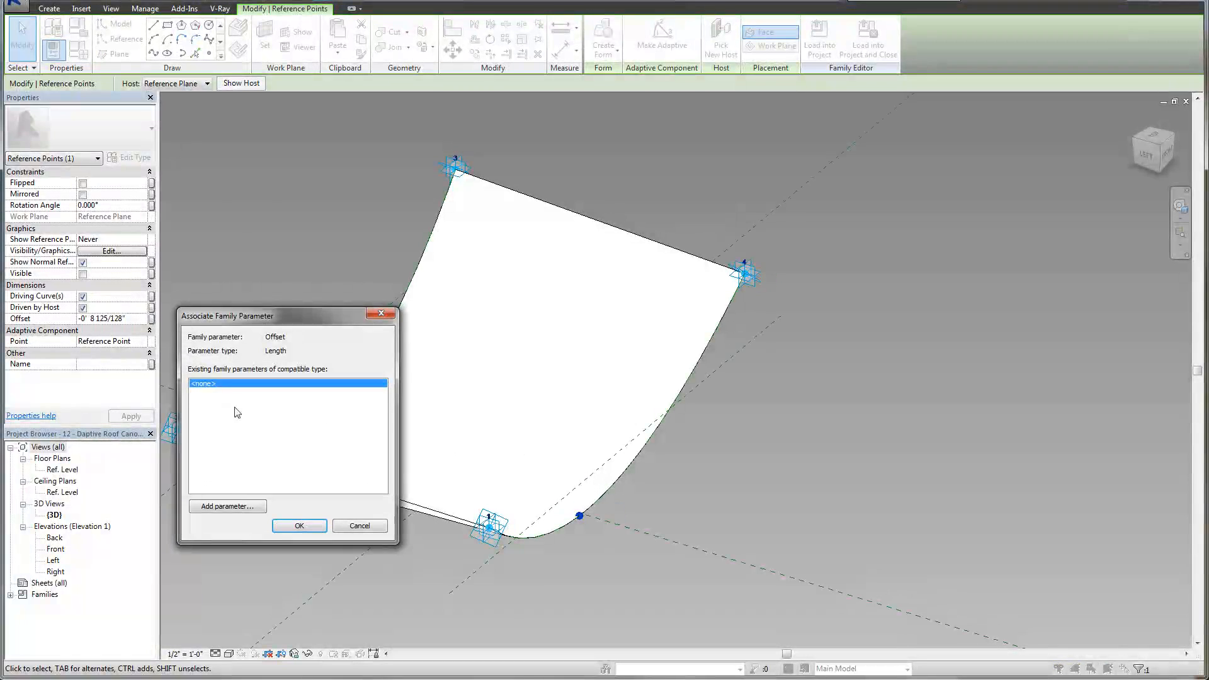
left_click(227, 506)
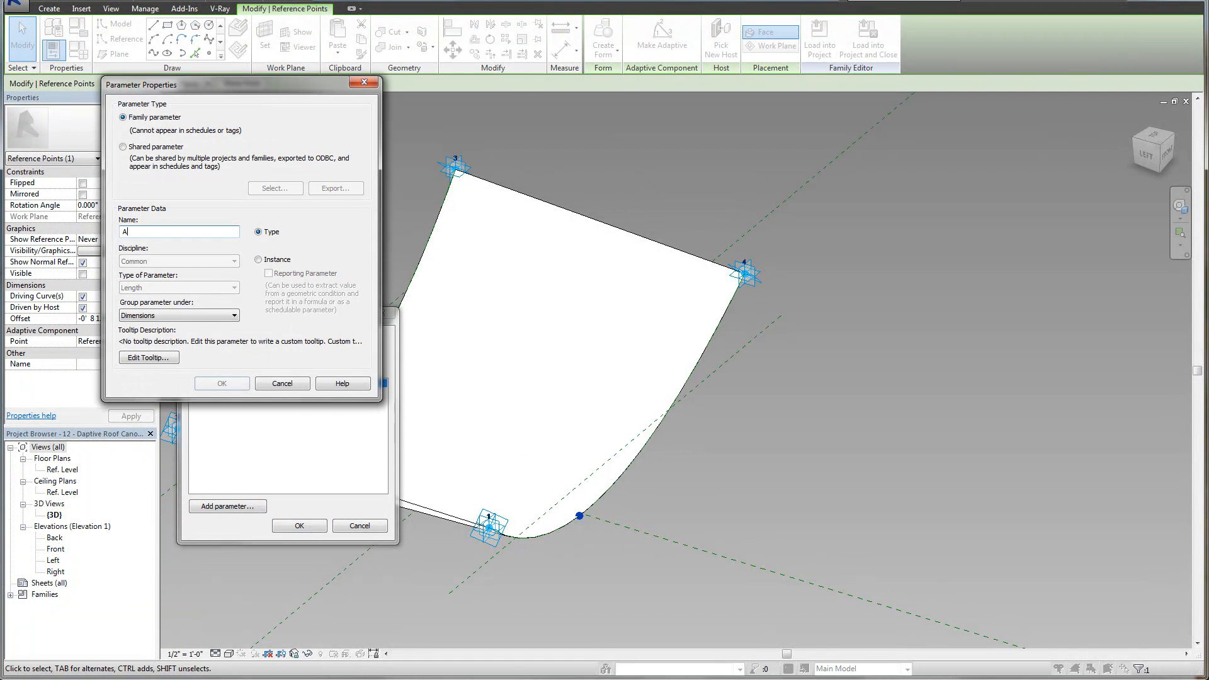
type("Arc Off")
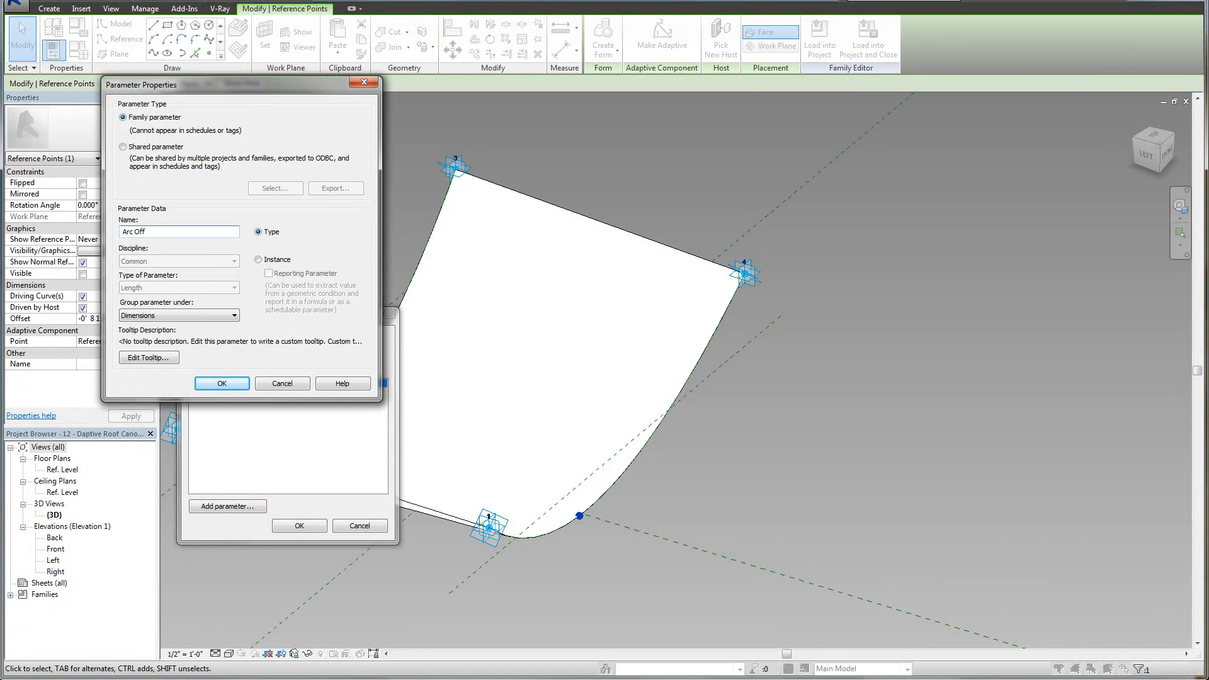
left_click(221, 384)
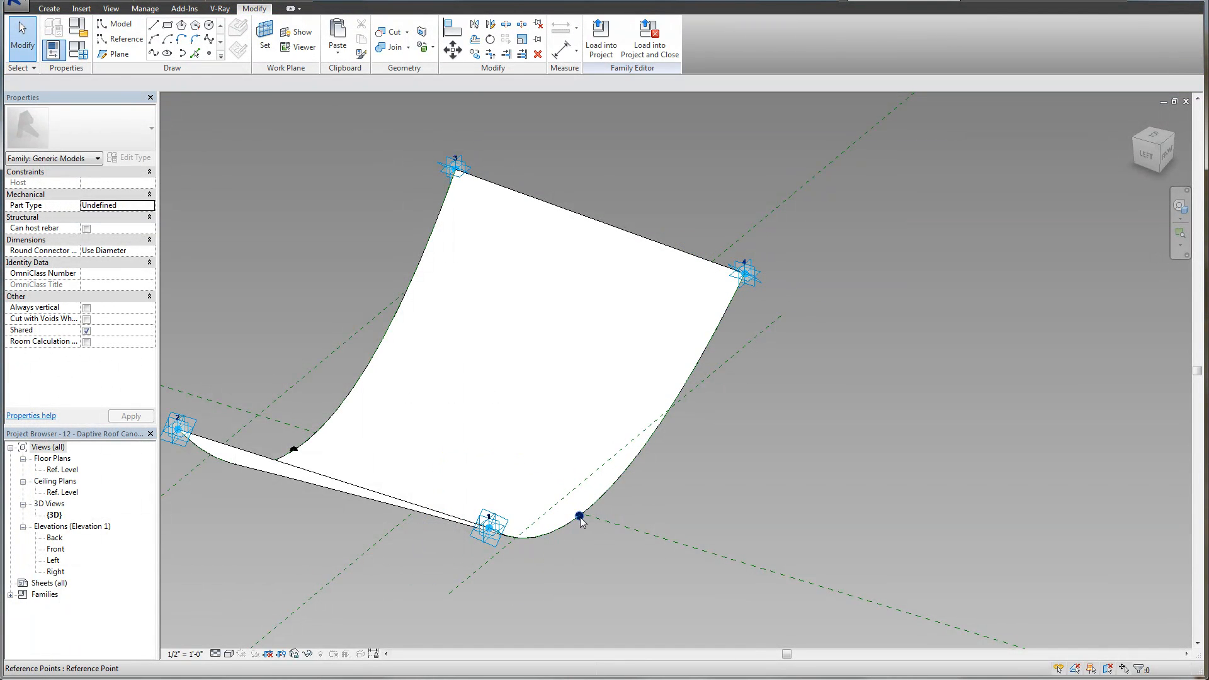
Finish creating the 'Arc Offset' instance parameter for the first curve point
left_click(578, 515)
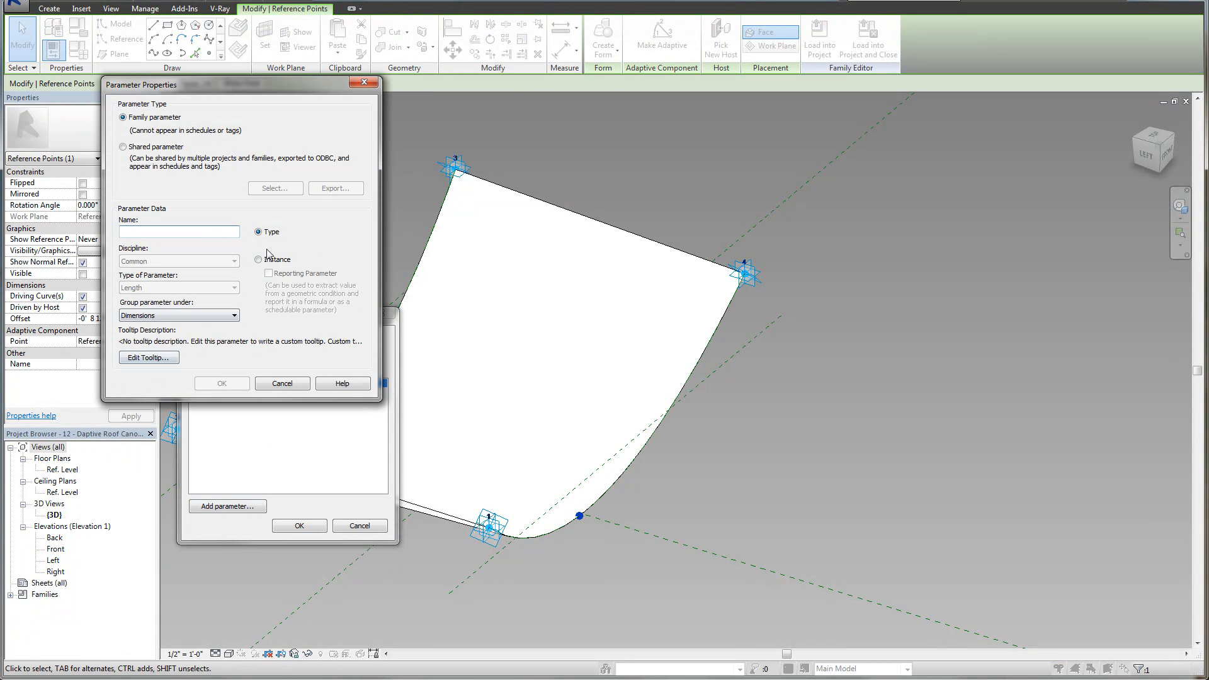
type("Arc")
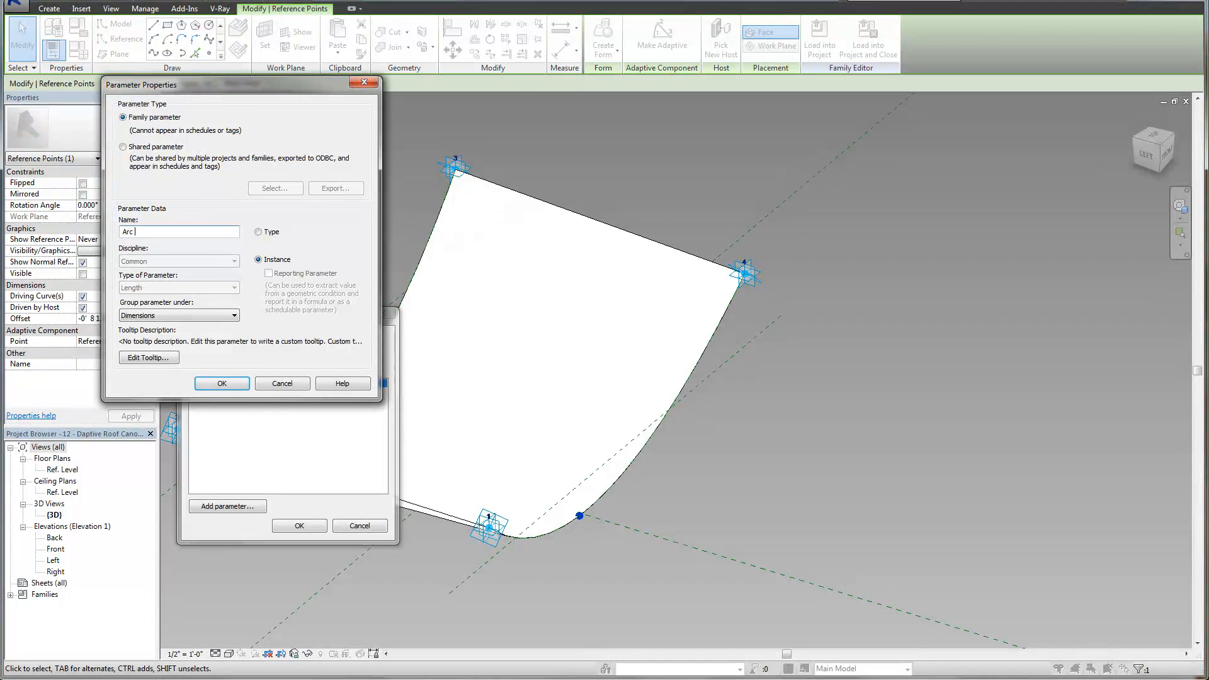
left_click(221, 384)
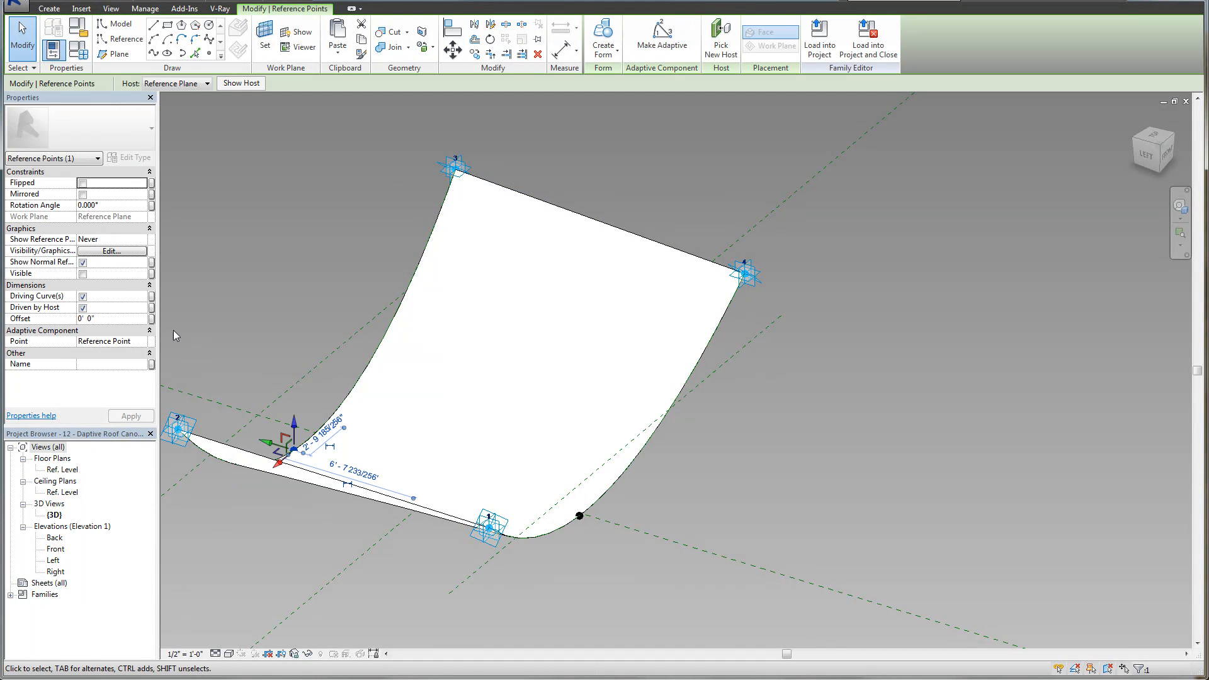
Link the second curve point's Offset to a new 'Arc Offset 2' parameter
left_click(152, 319)
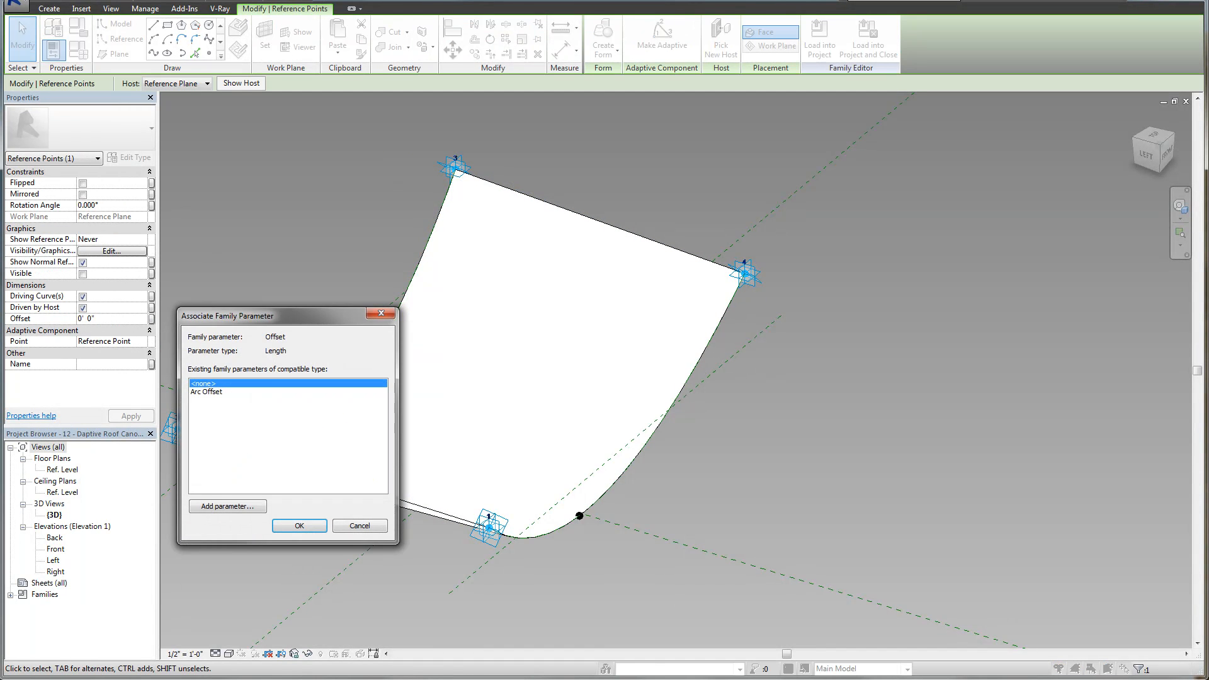
left_click(227, 505)
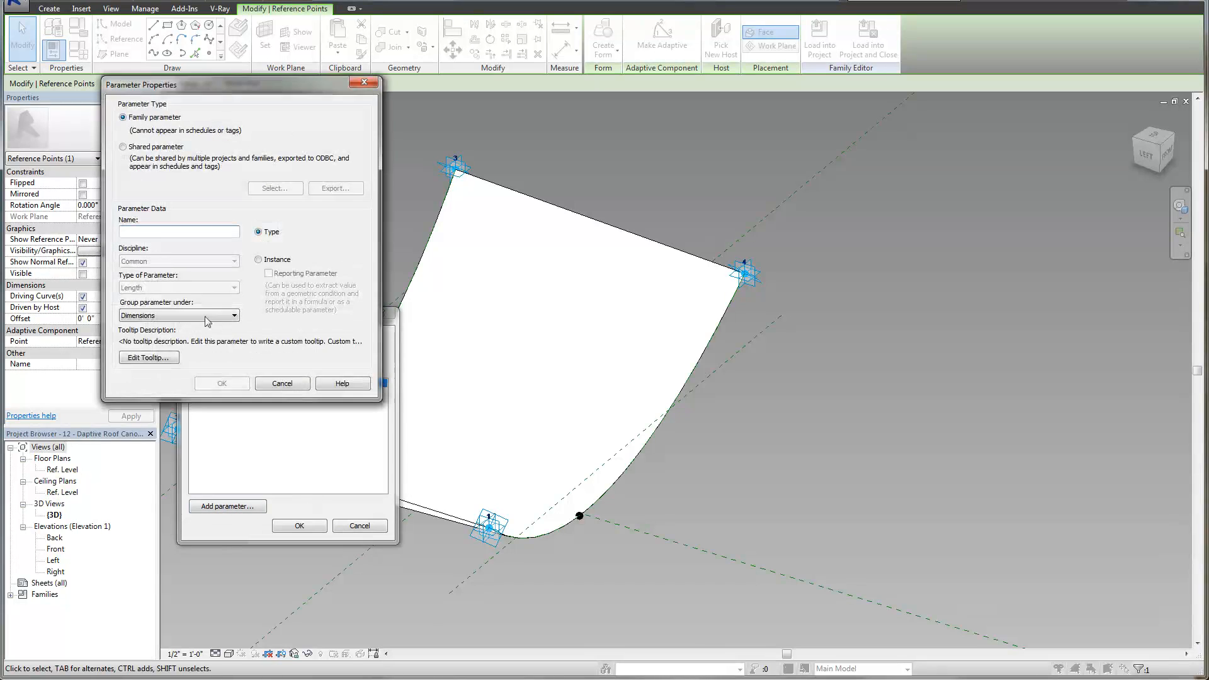
type("Arc Offe")
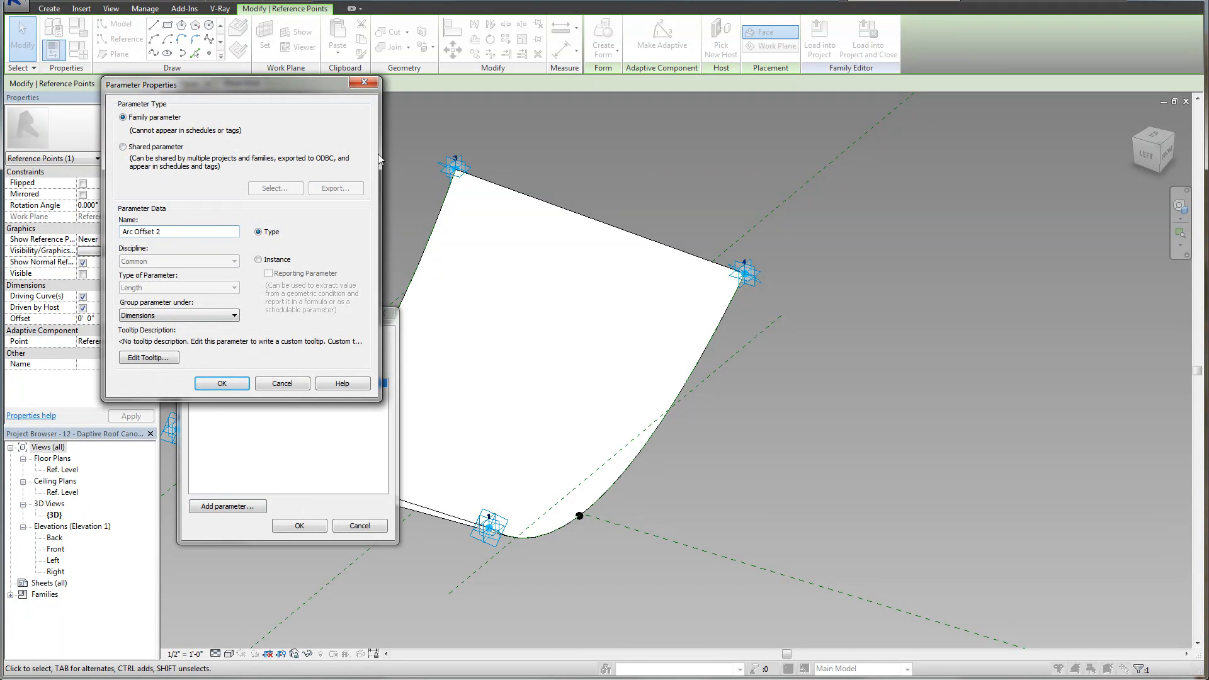
left_click(221, 383)
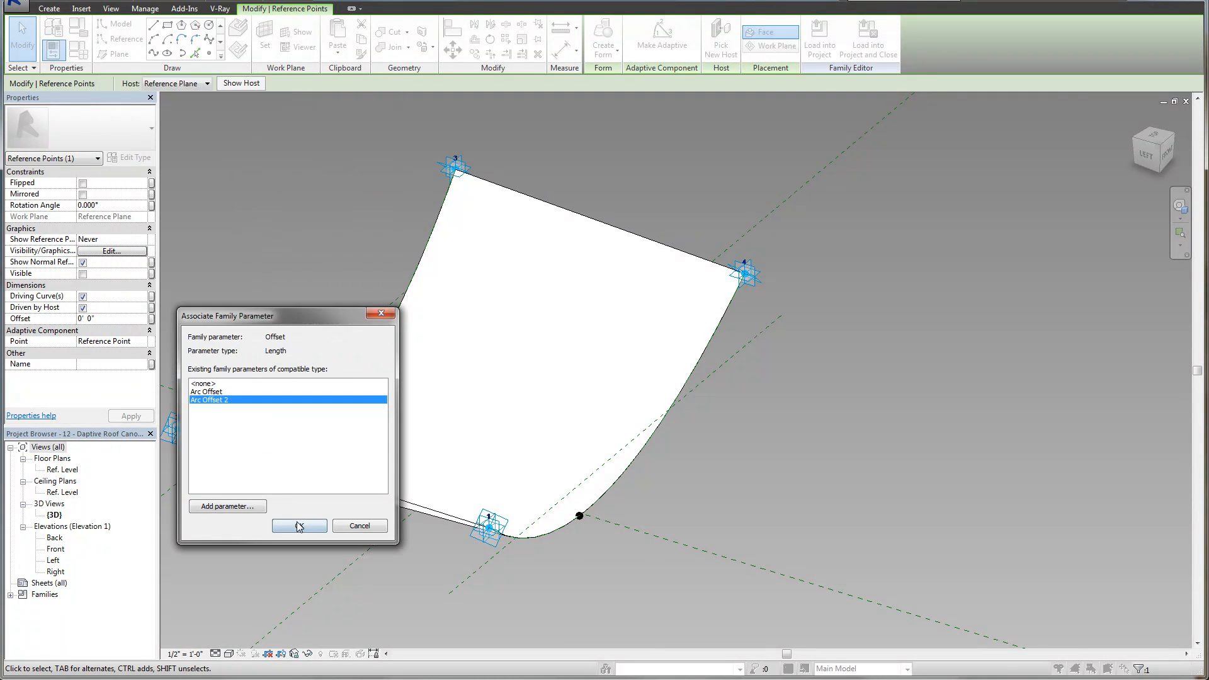
left_click(298, 525)
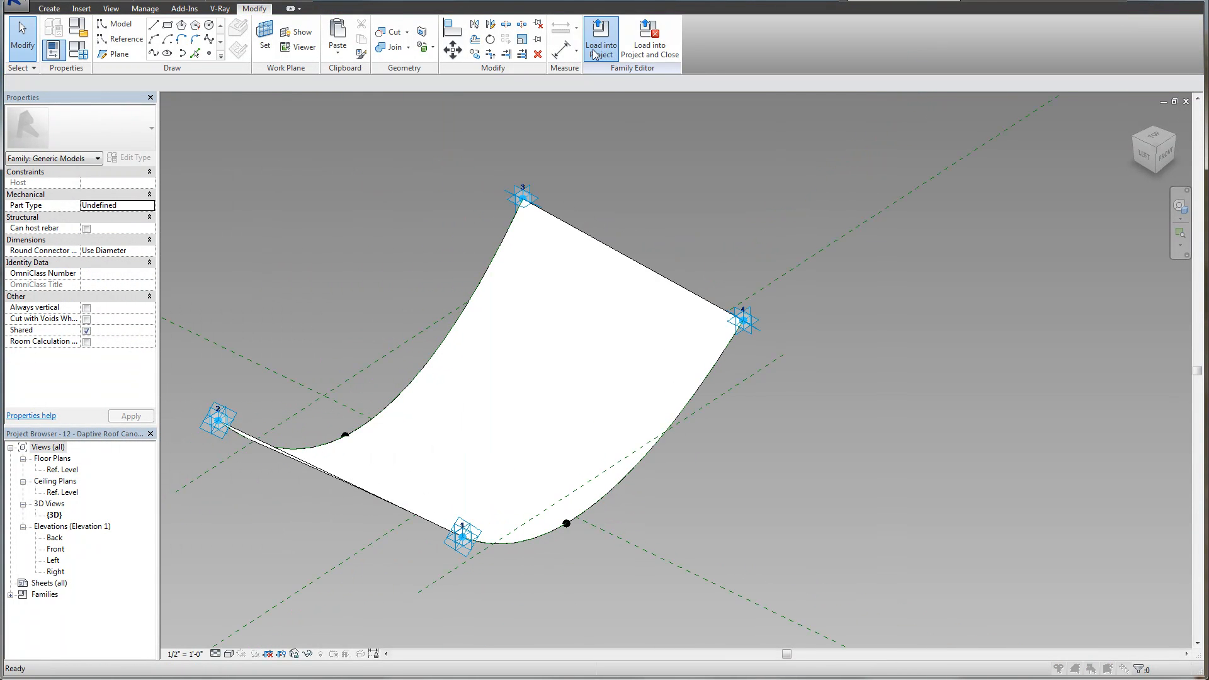
Reload the family and set the canopies' arc offsets to 2' 0" and -2' 0"
left_click(601, 38)
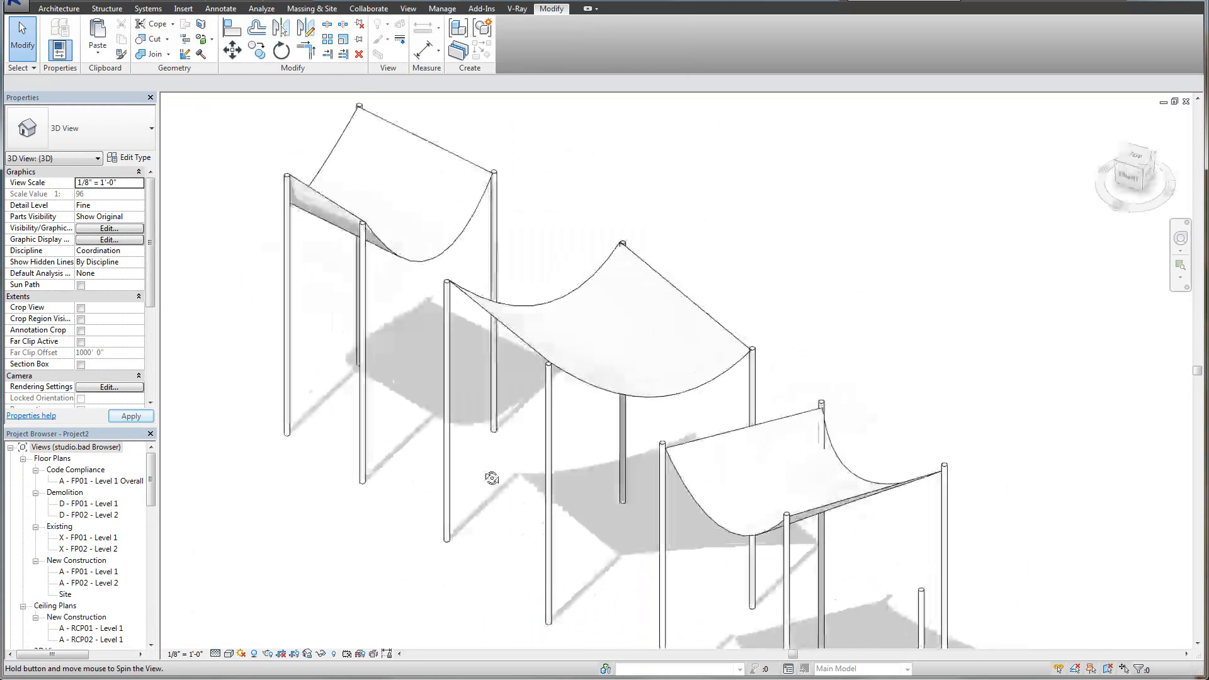
left_click(629, 286)
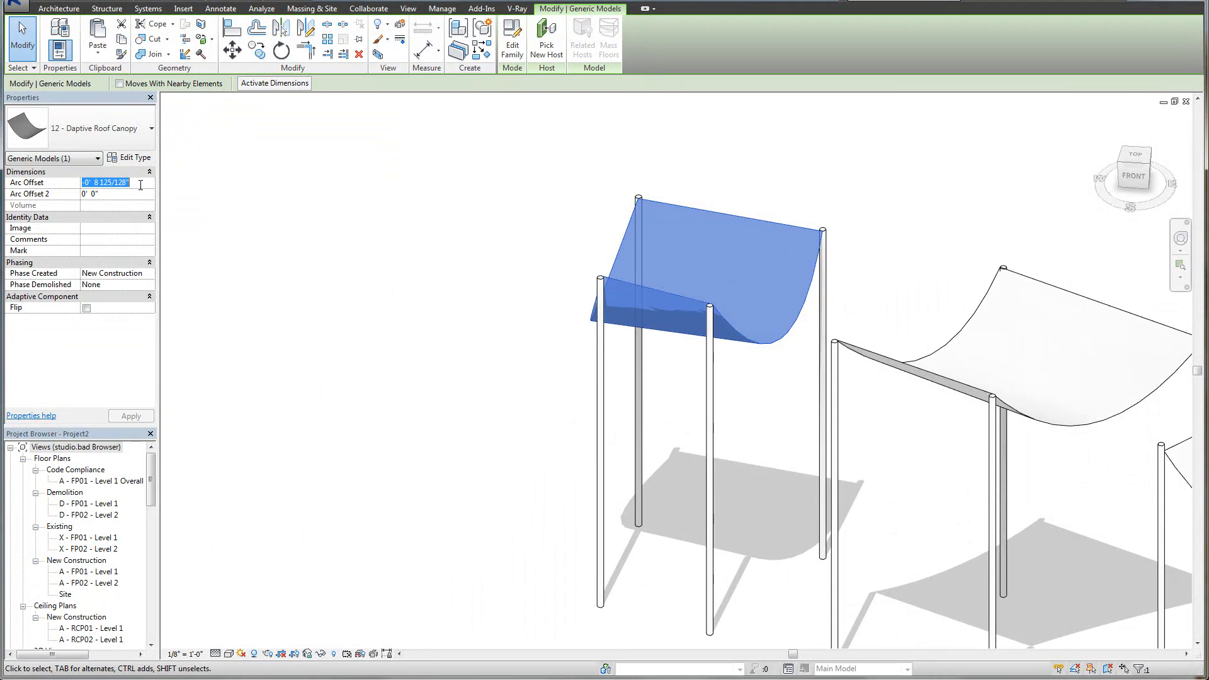
type("2' 0\"")
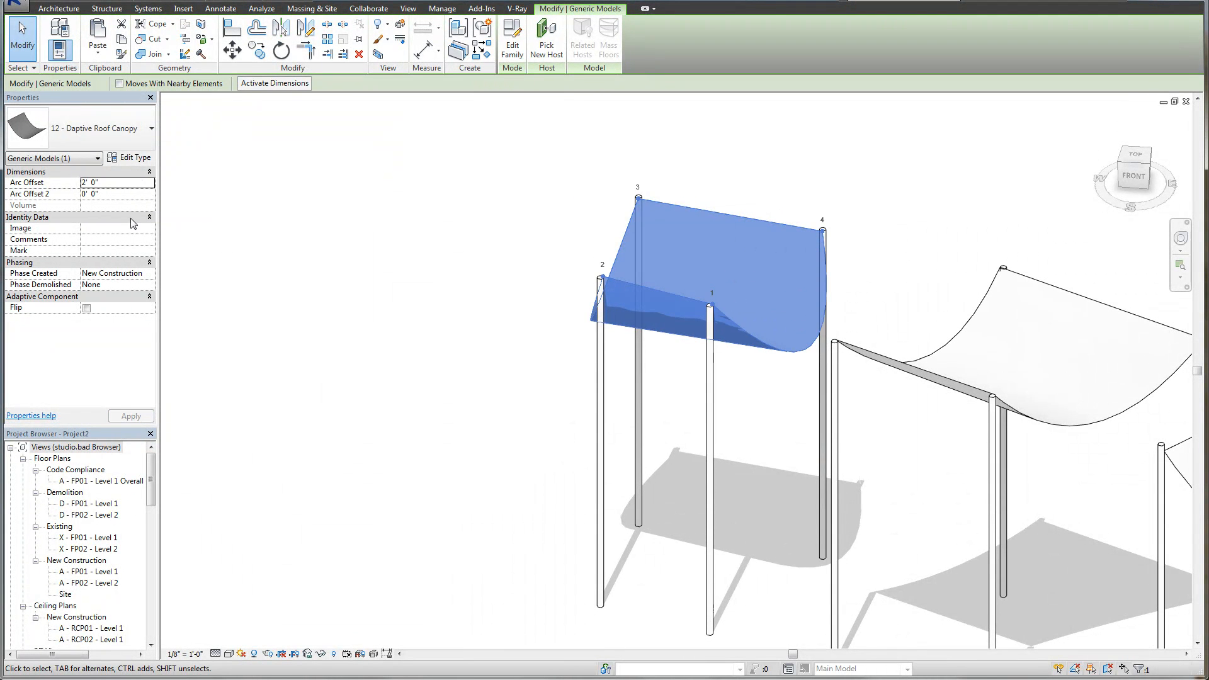
left_click(116, 183)
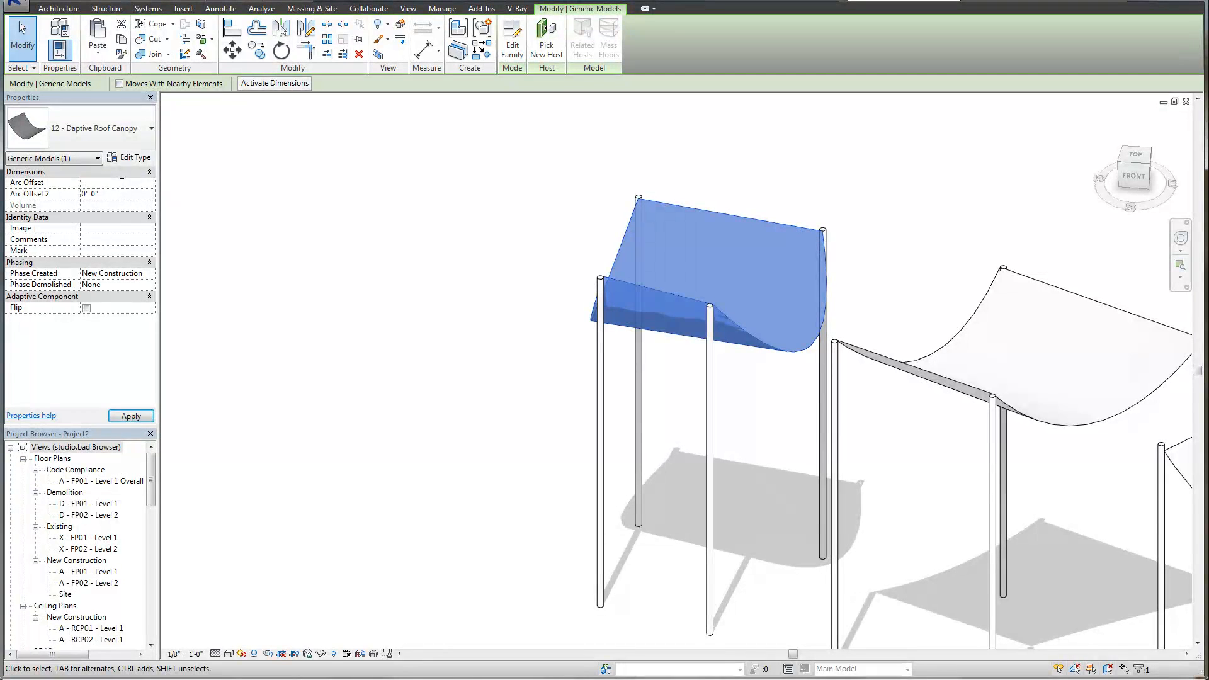
type("-2' 0\"")
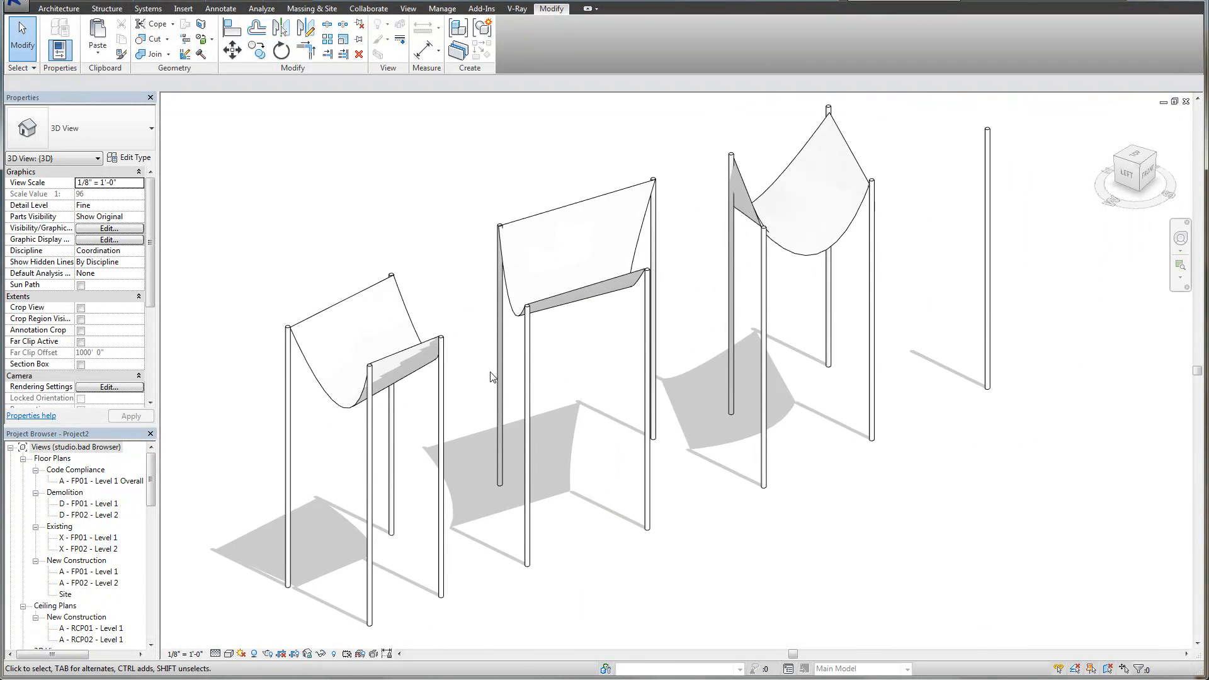
left_click(401, 347)
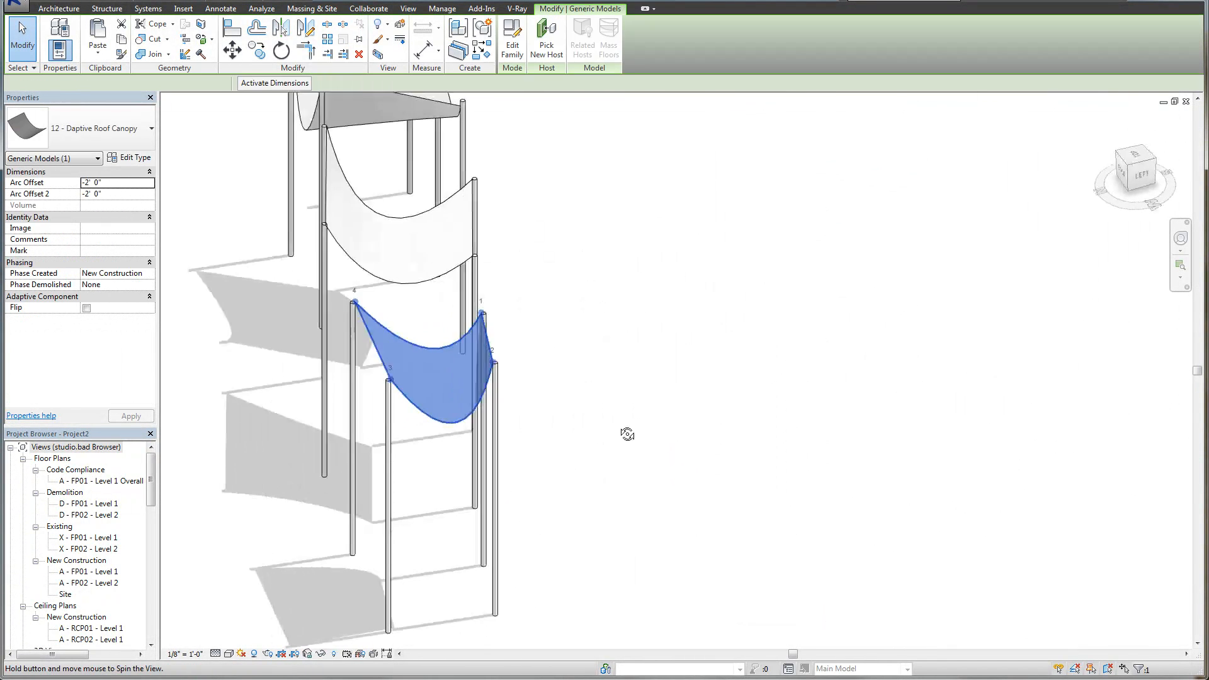